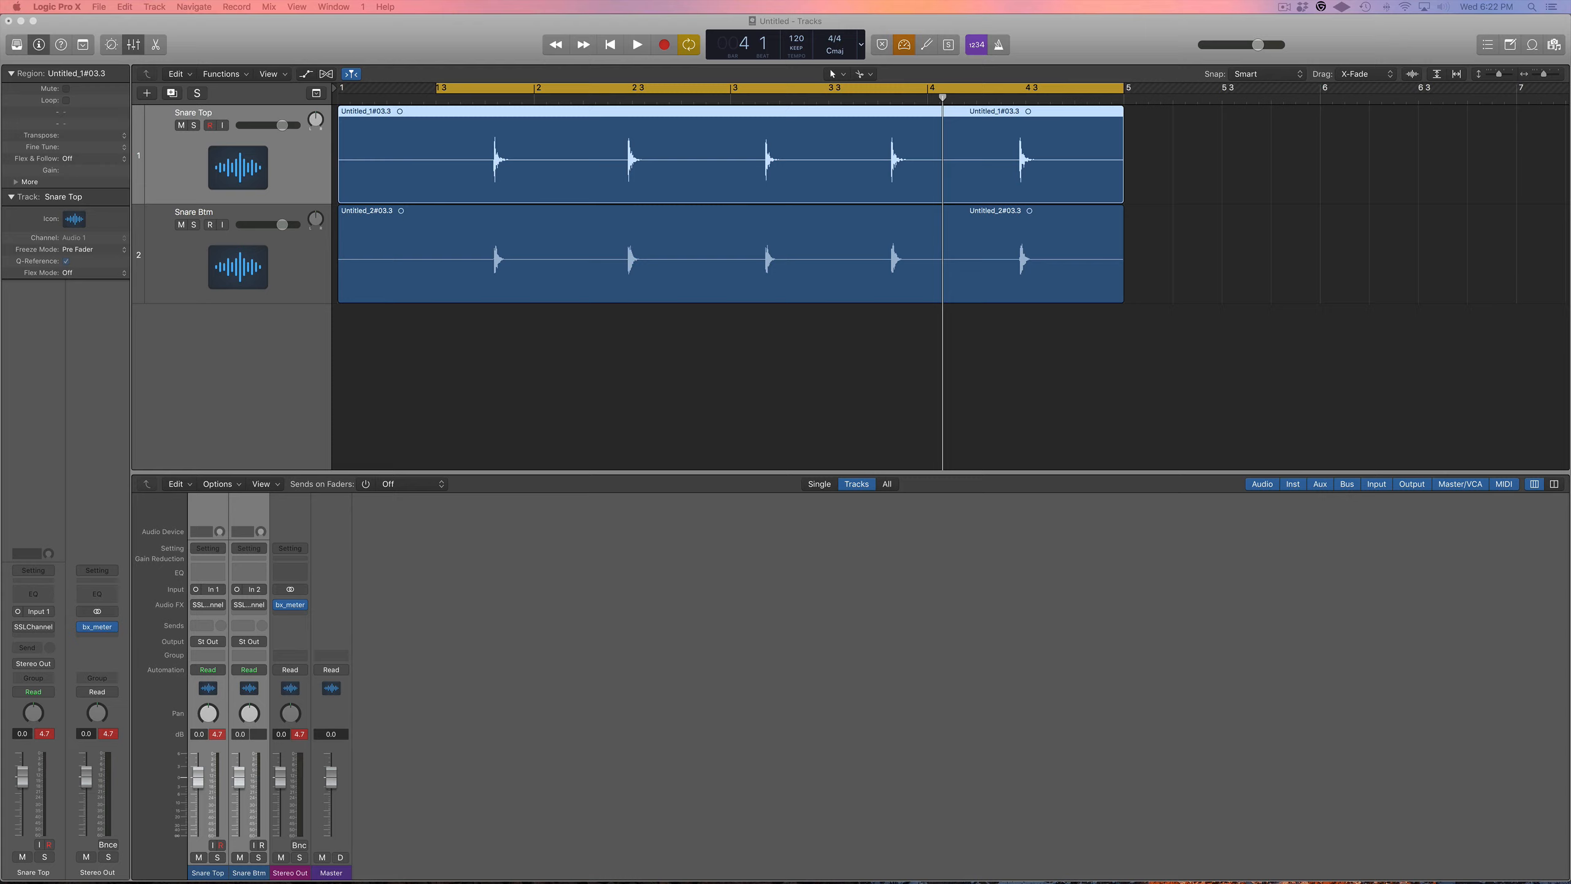
{"action": "mouse_move", "coordinate": [1207, 600]}
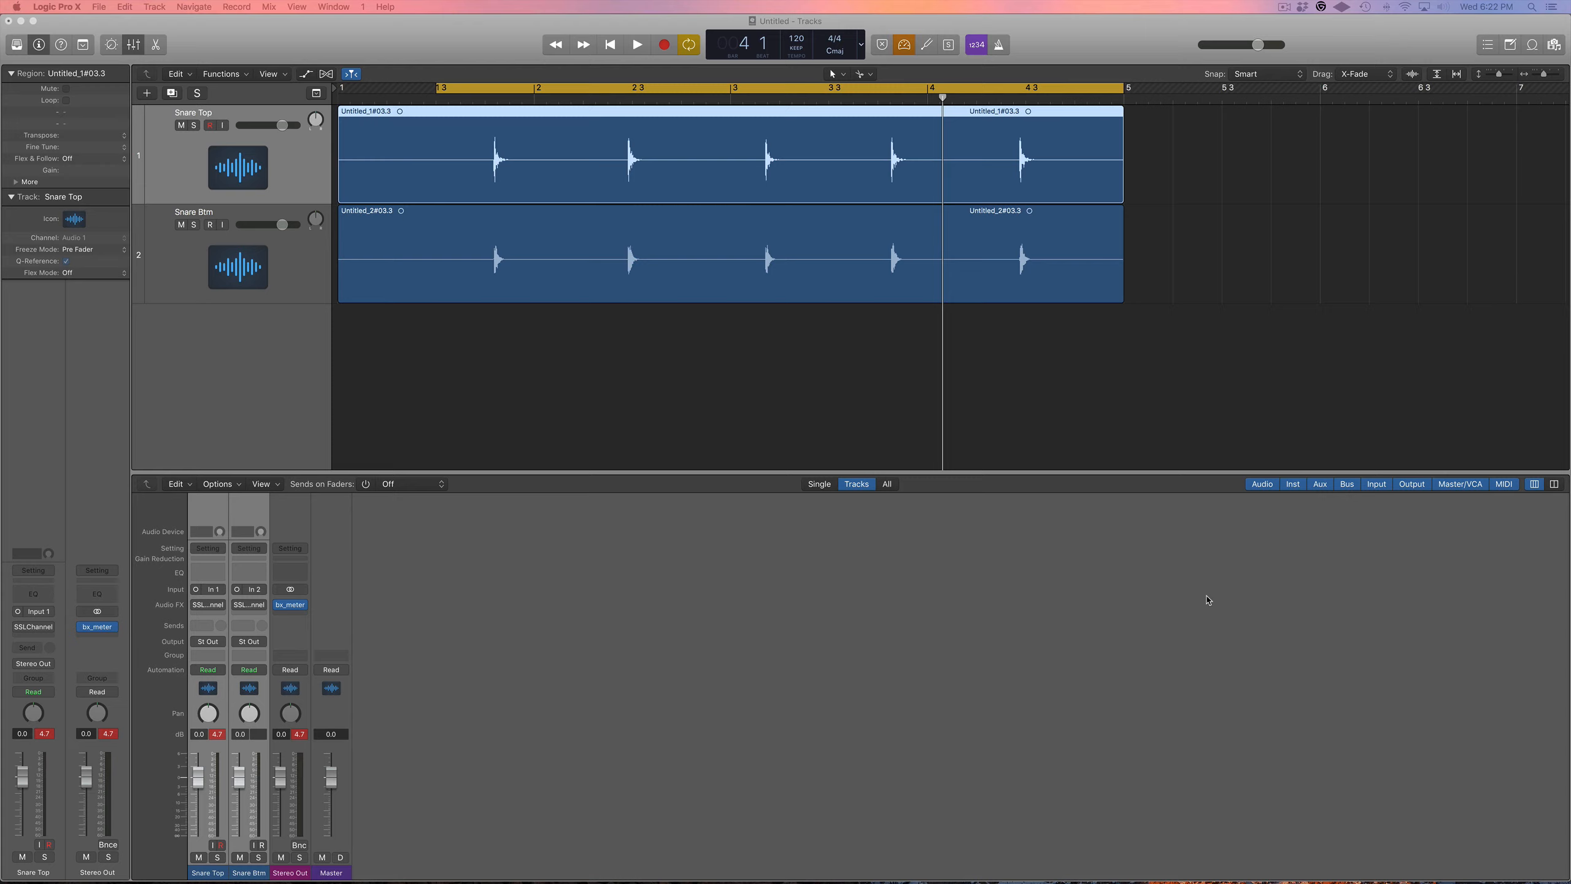
{"action": "mouse_move", "coordinate": [737, 532]}
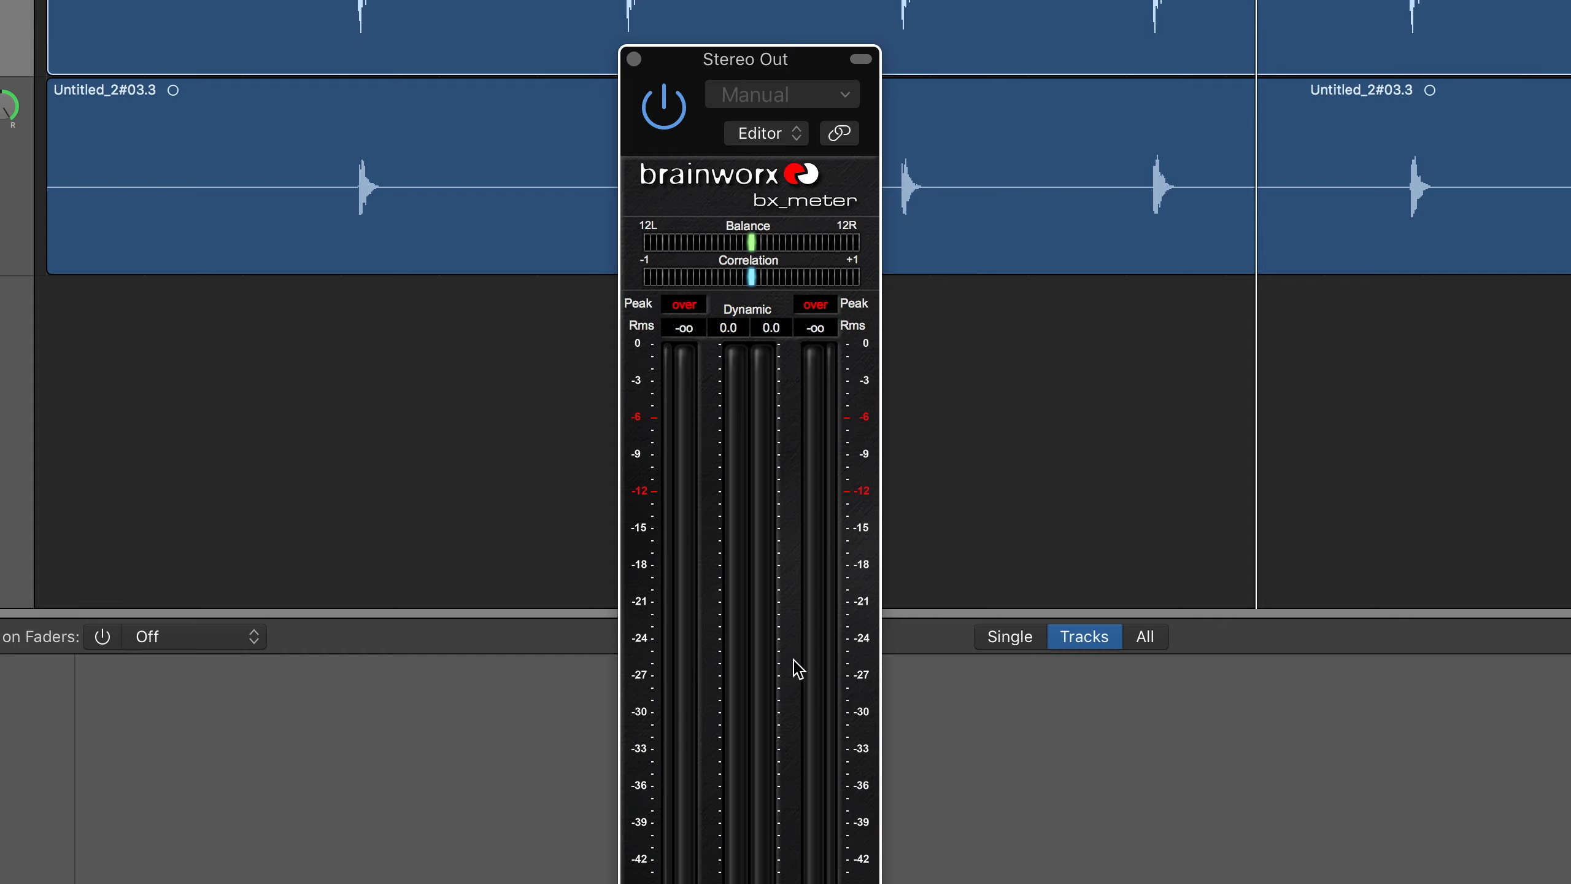
{"action": "mouse_move", "coordinate": [806, 614]}
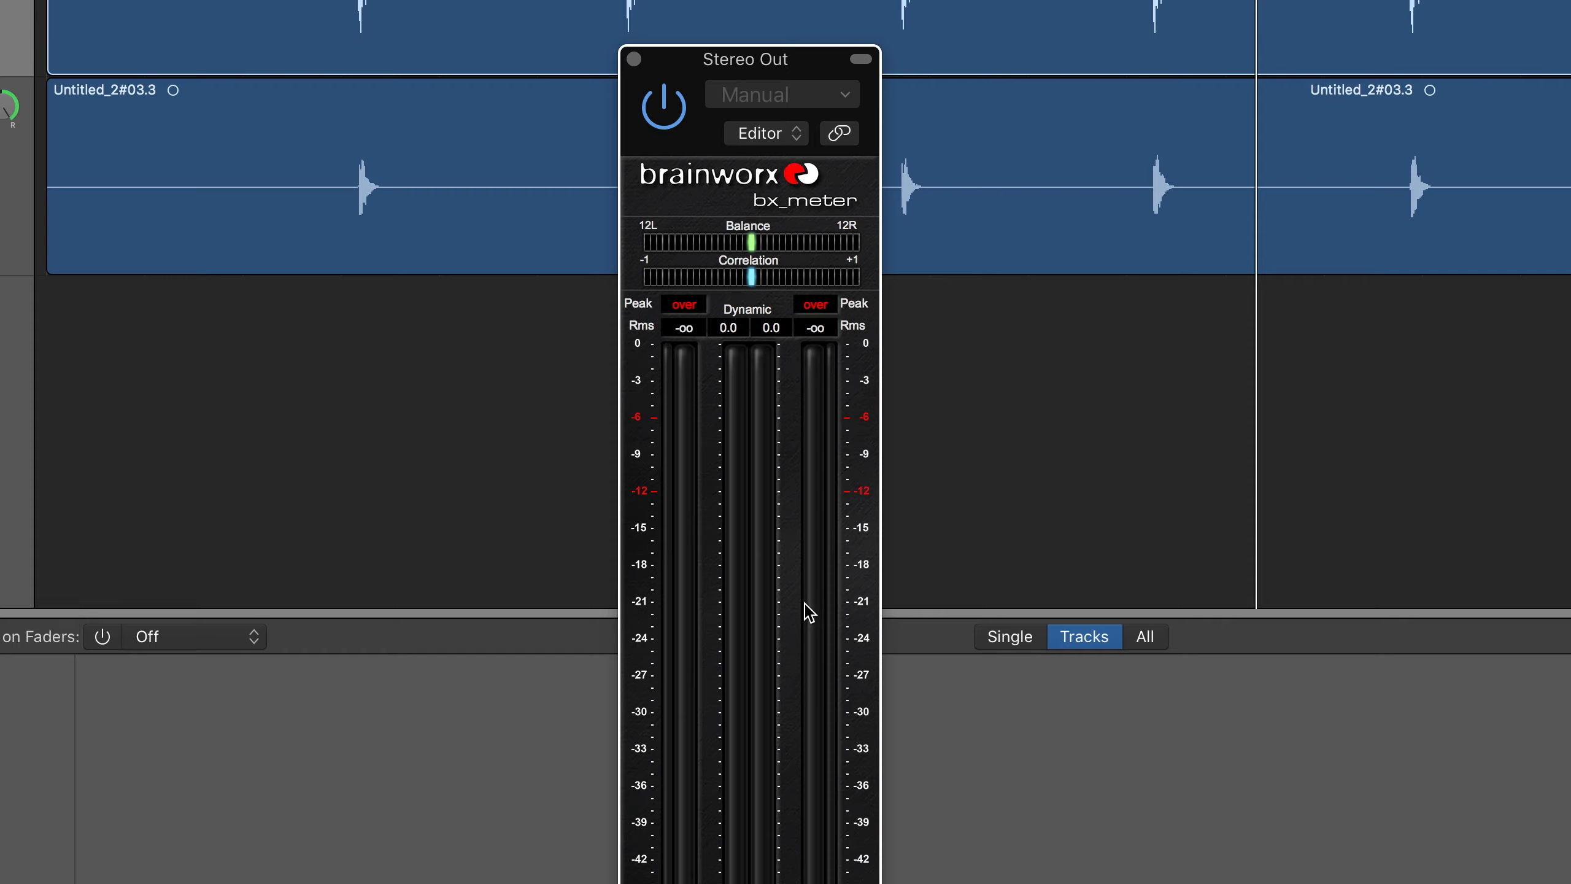
{"action": "mouse_move", "coordinate": [784, 266]}
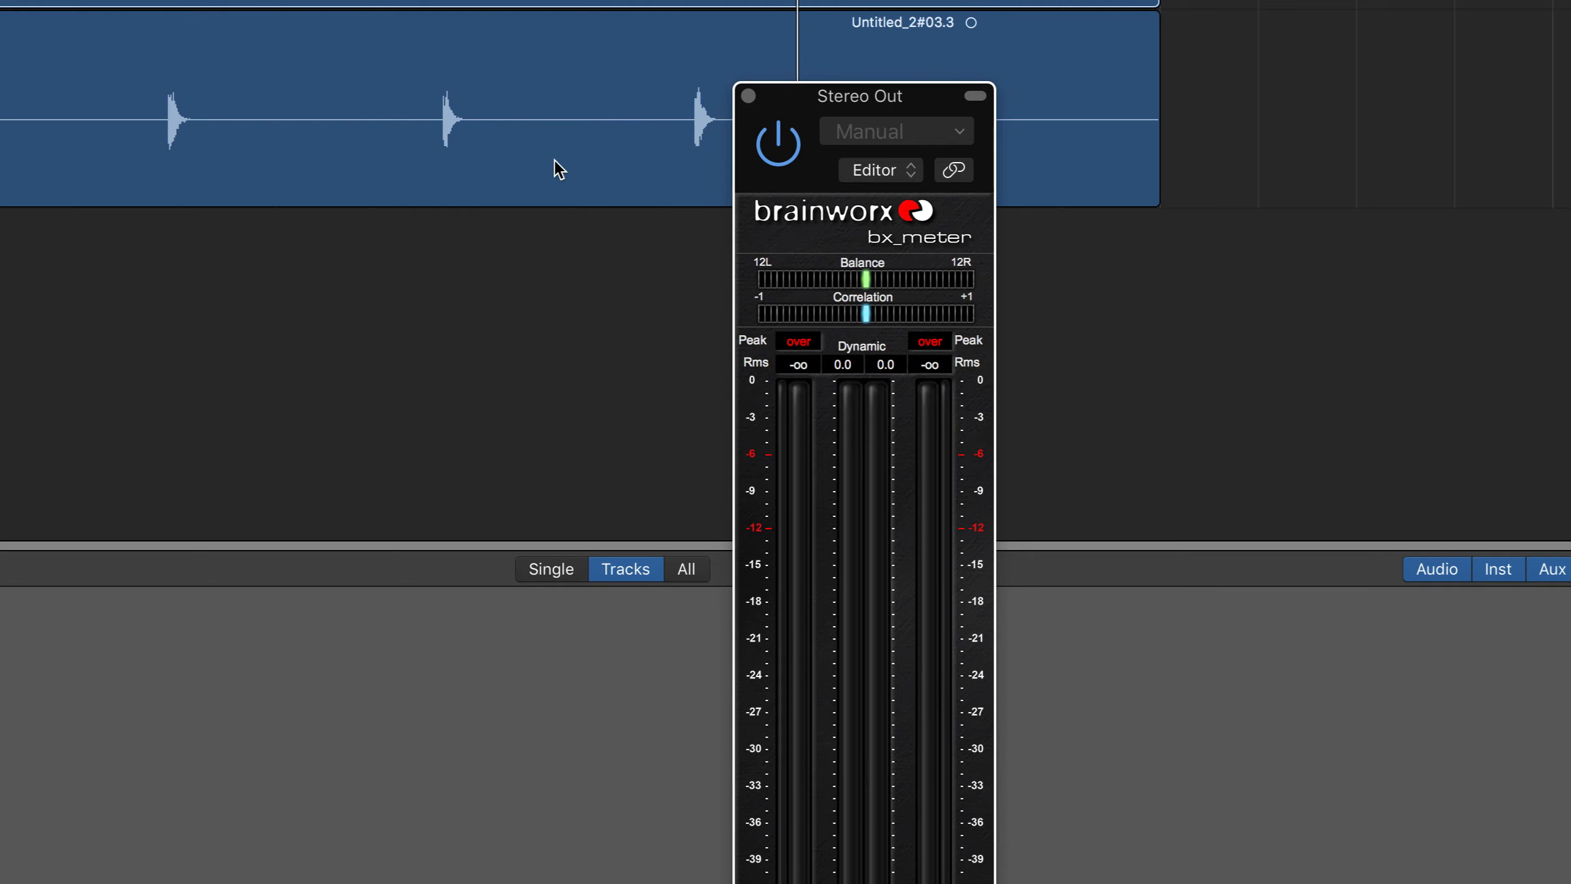
{"action": "mouse_move", "coordinate": [865, 321]}
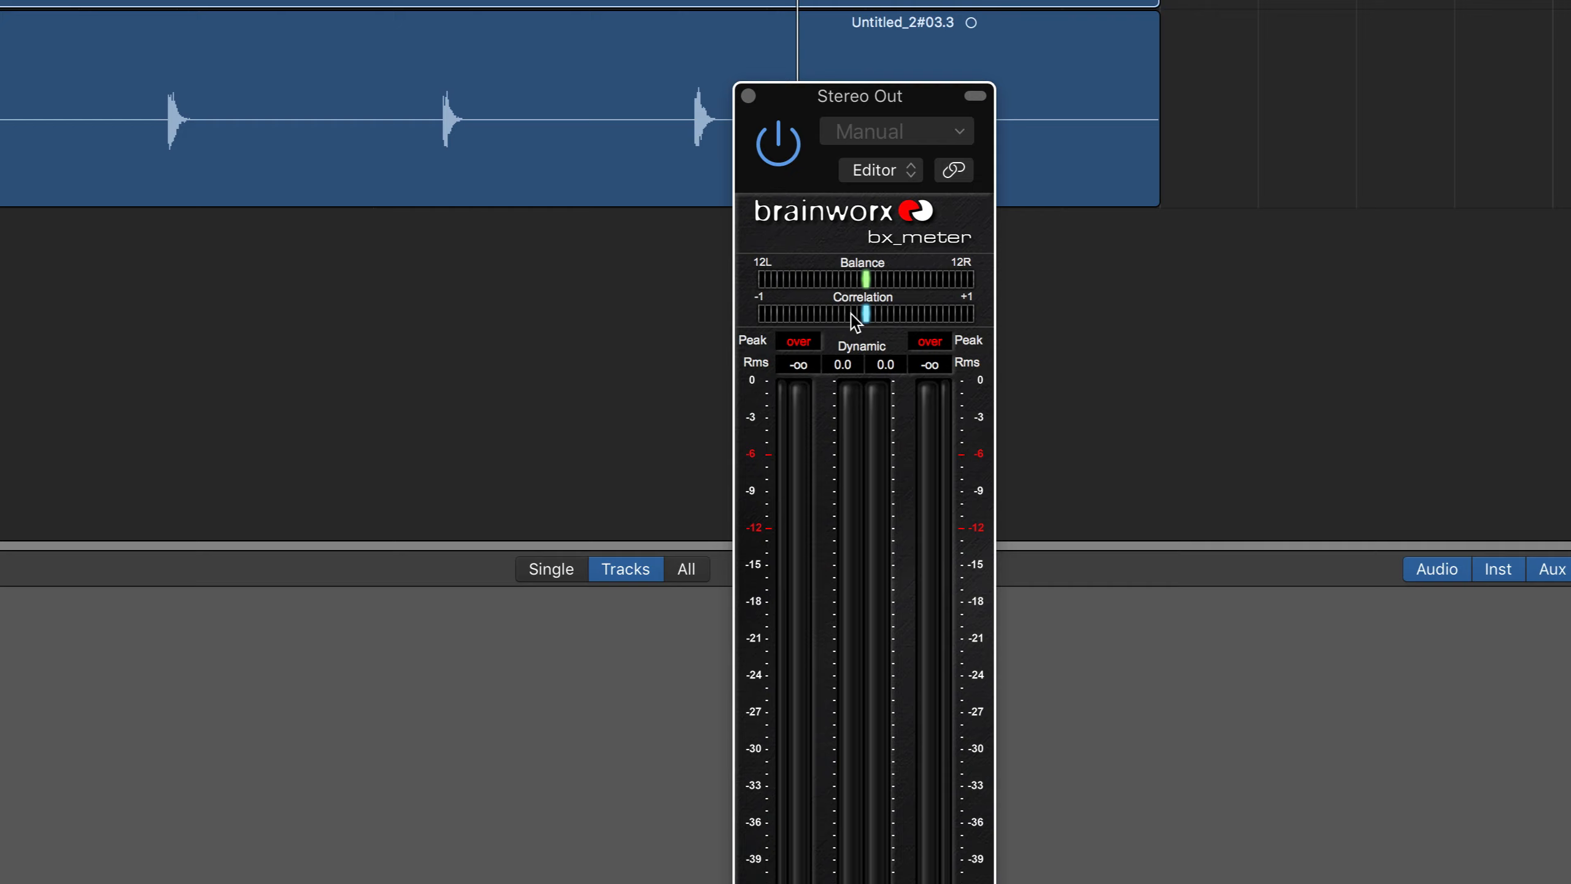
{"action": "mouse_move", "coordinate": [878, 325]}
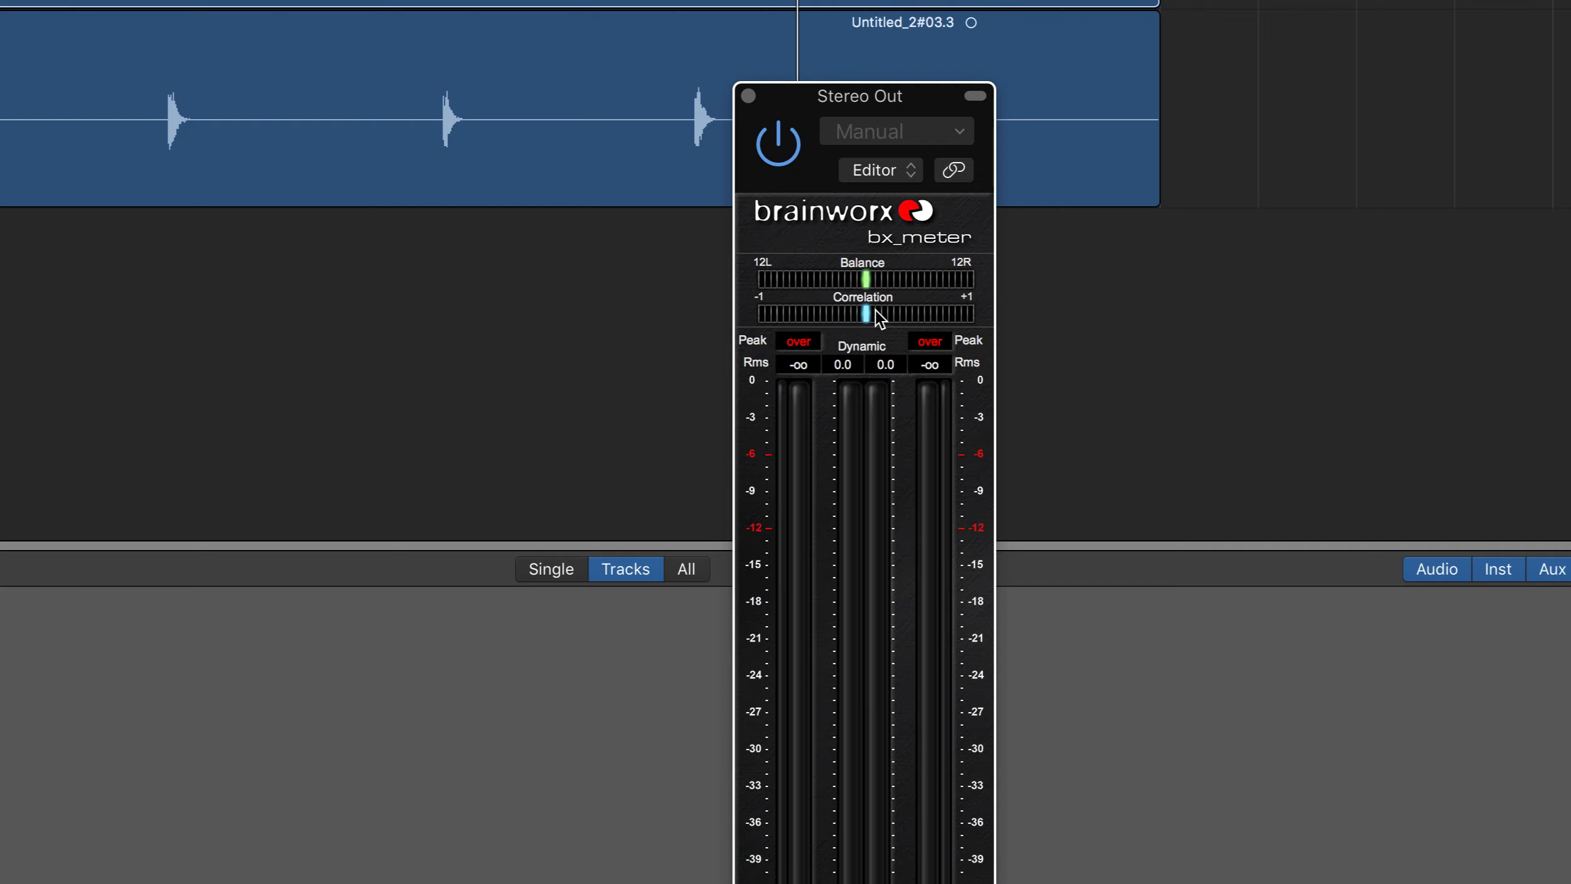
{"action": "mouse_move", "coordinate": [840, 323]}
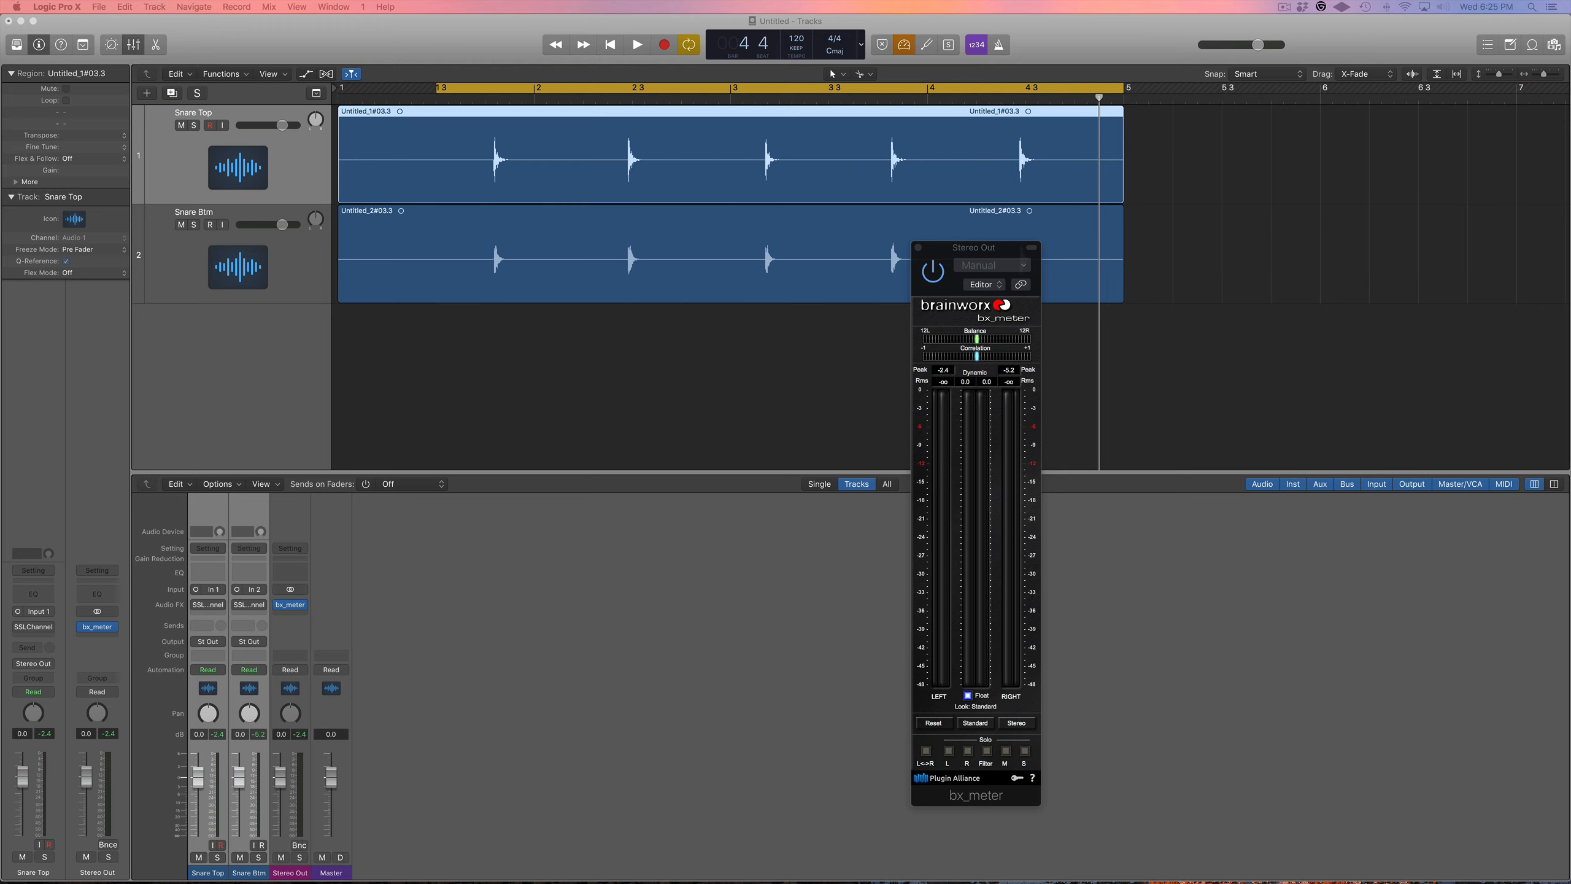
{"action": "mouse_move", "coordinate": [355, 283]}
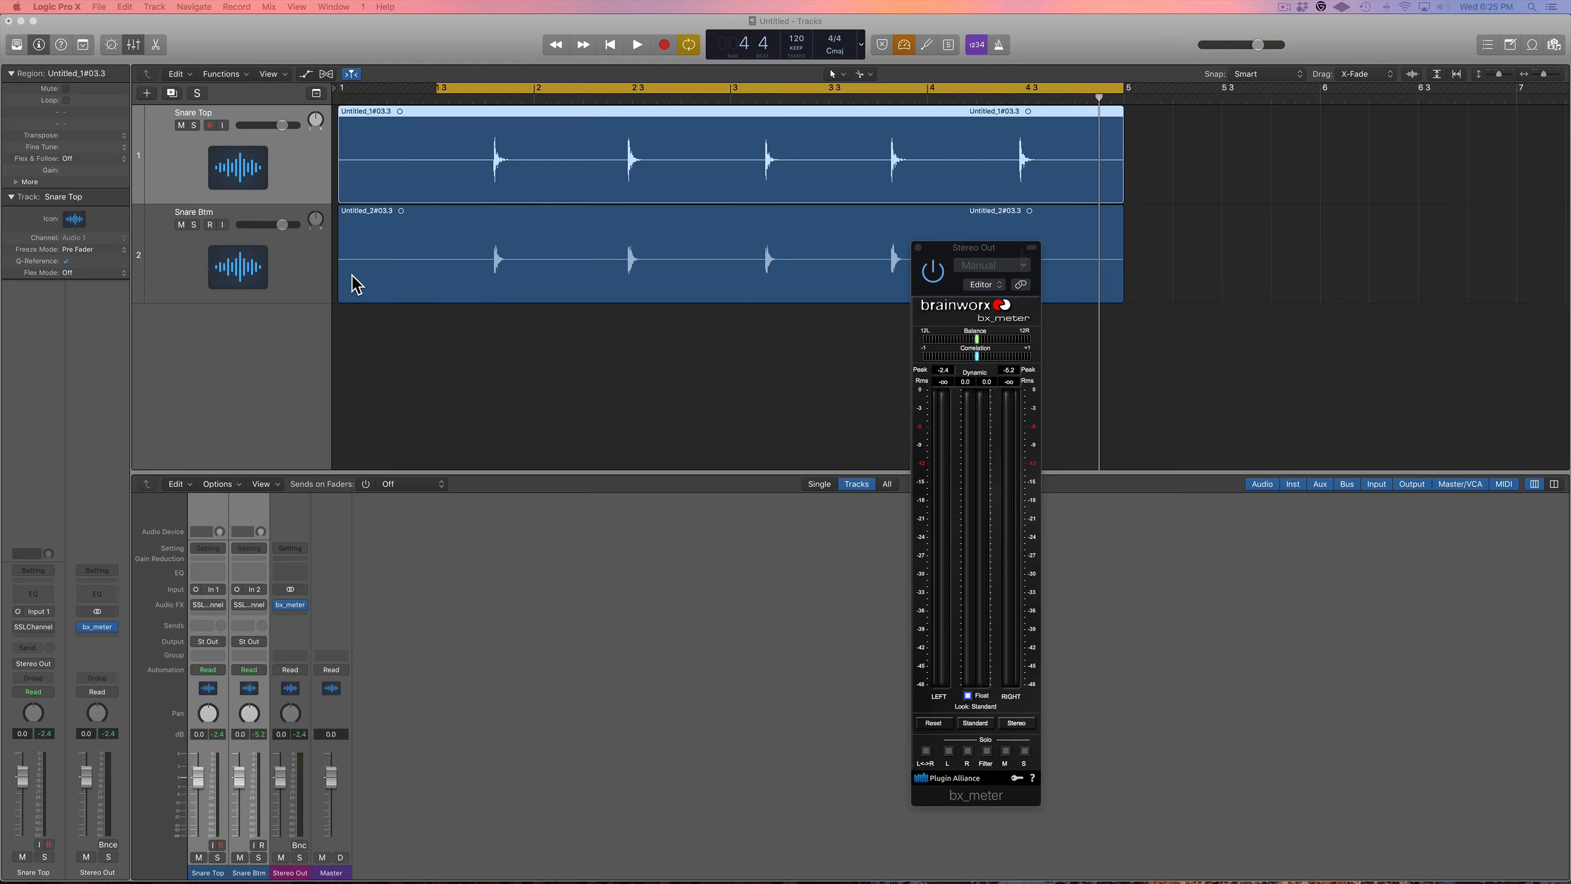
Step: Flip Snare Btm's SSLChannel polarity on and back off to compare phase with Snare Top
{"action": "left_click", "coordinate": [238, 267]}
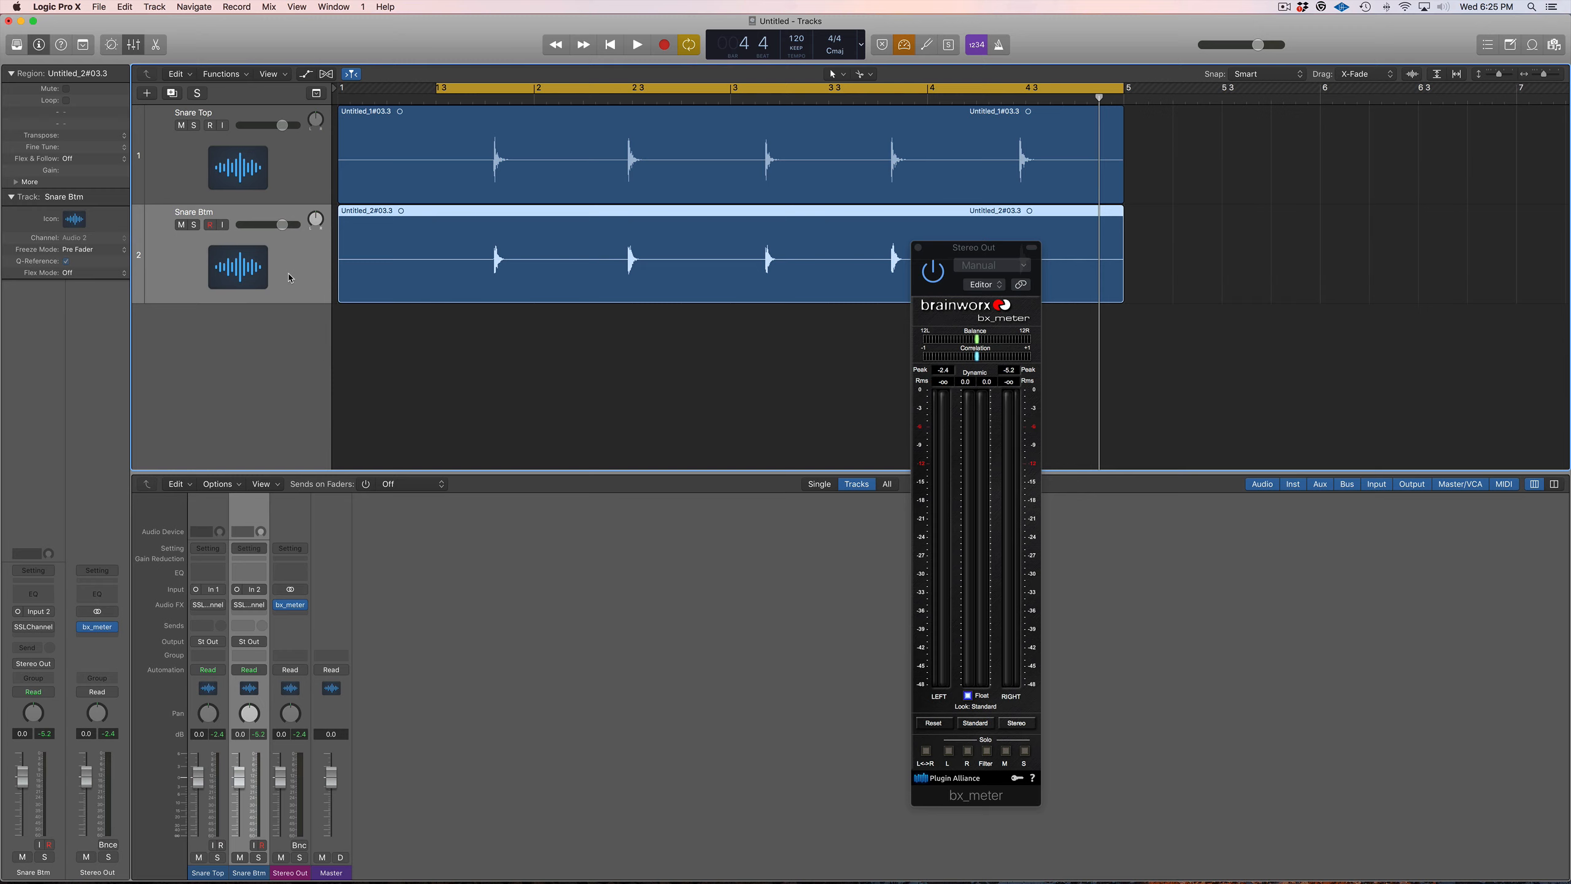
{"action": "mouse_move", "coordinate": [48, 627]}
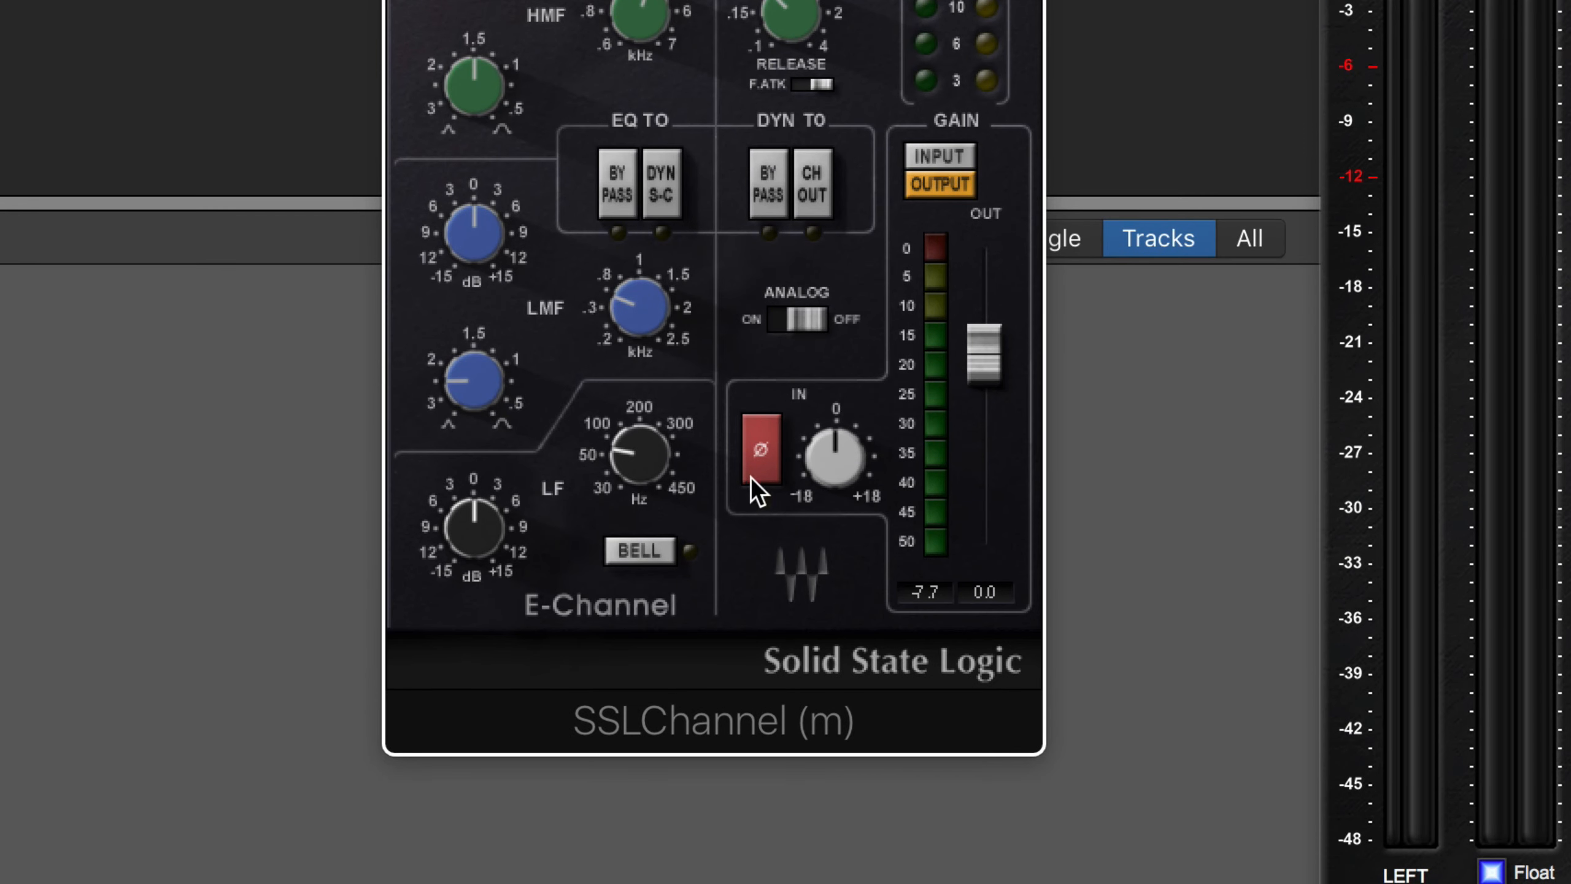
{"action": "left_click", "coordinate": [759, 450]}
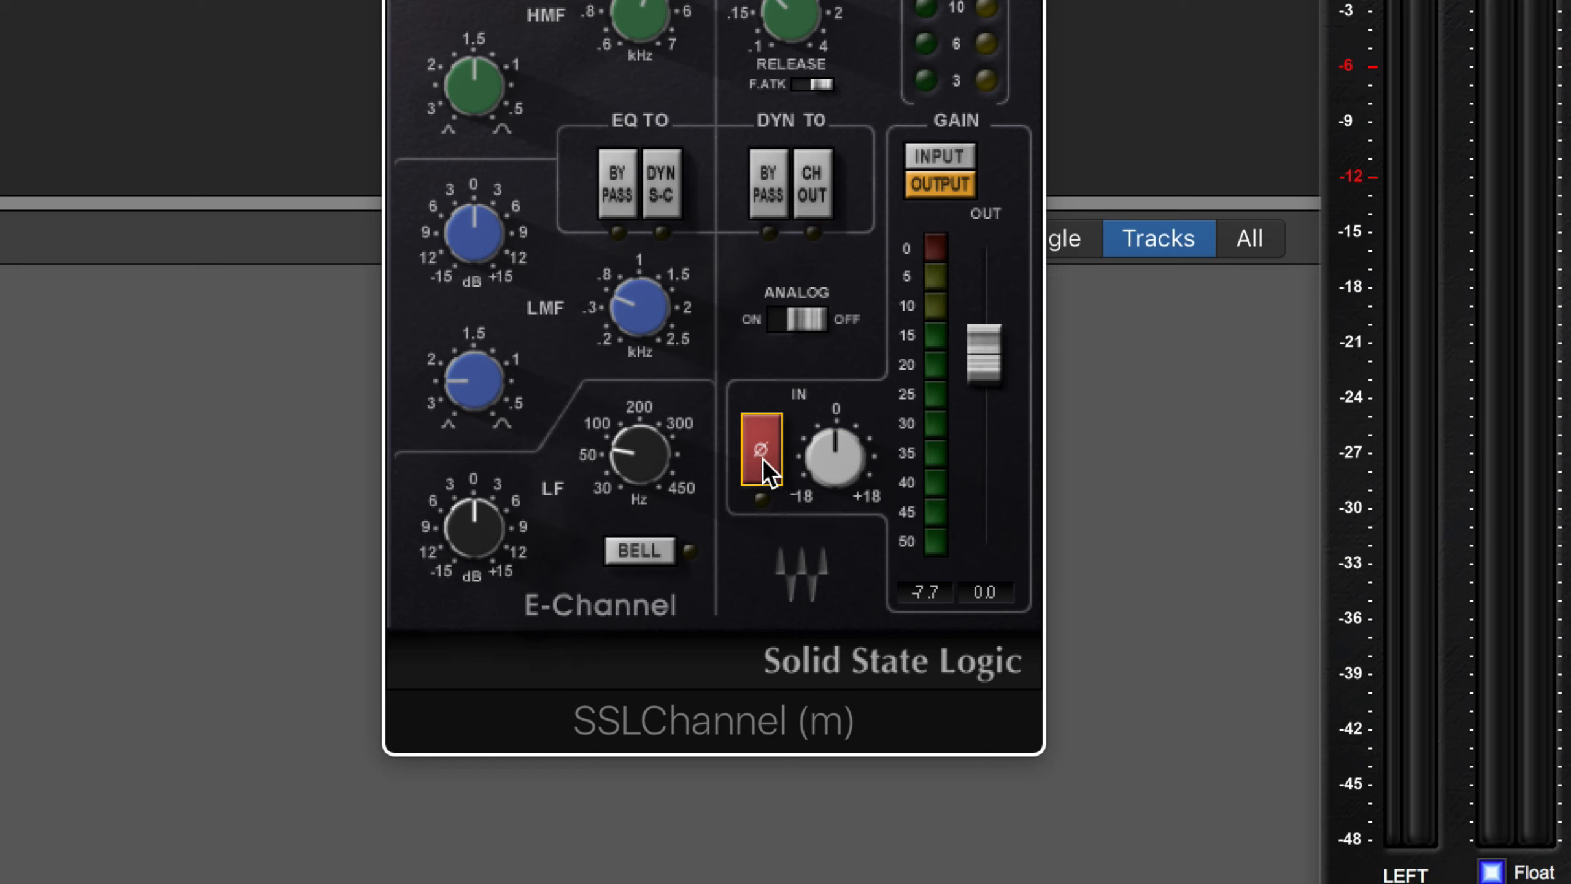
{"action": "left_click", "coordinate": [761, 453]}
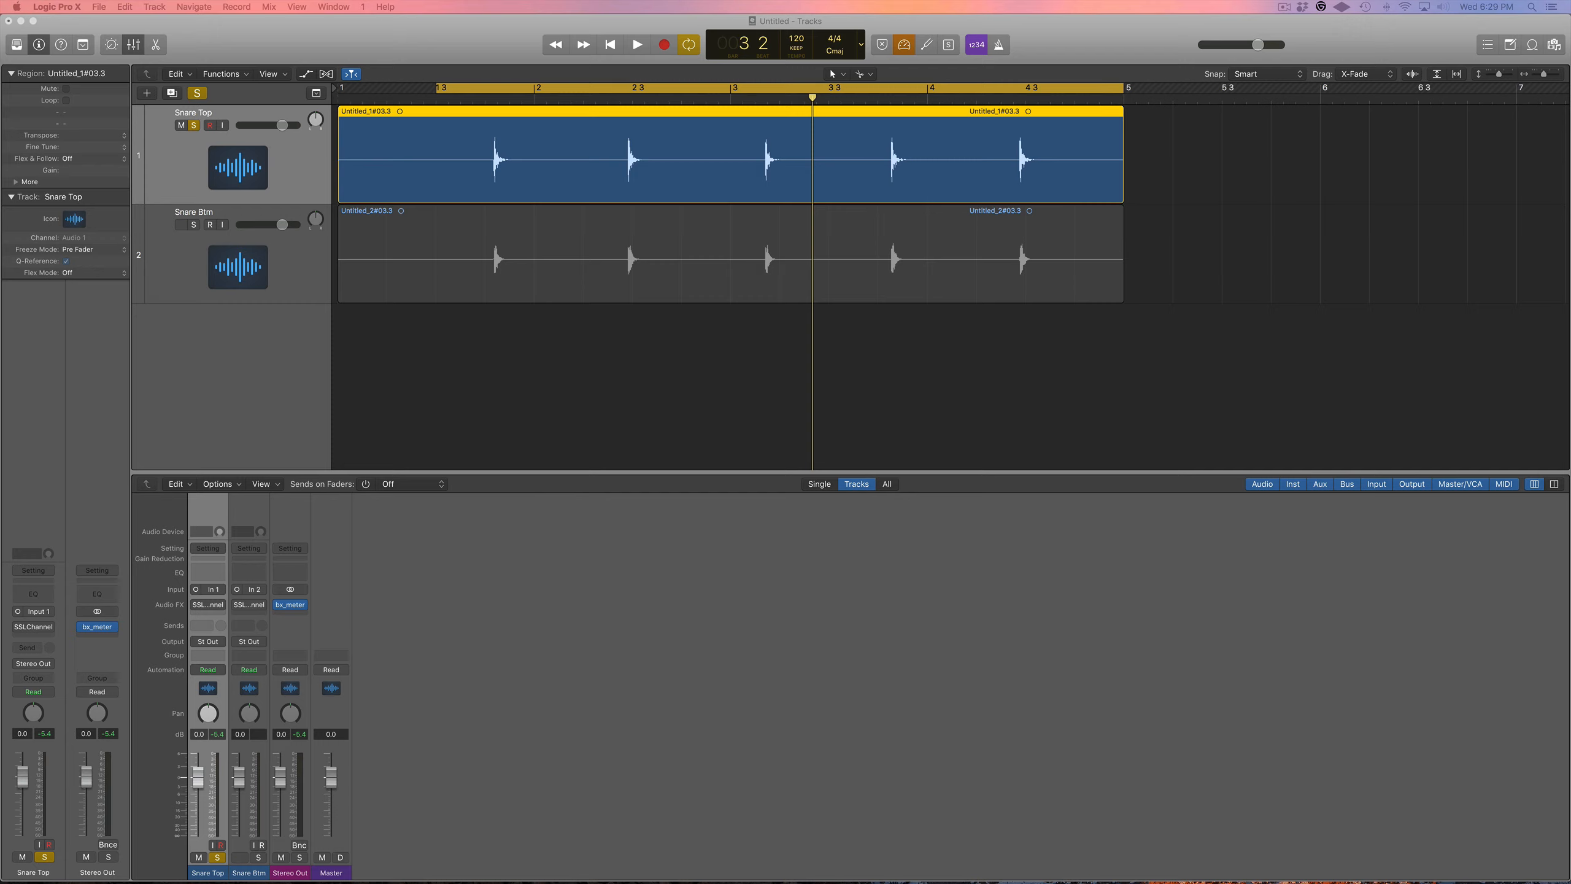
{"action": "mouse_move", "coordinate": [930, 431]}
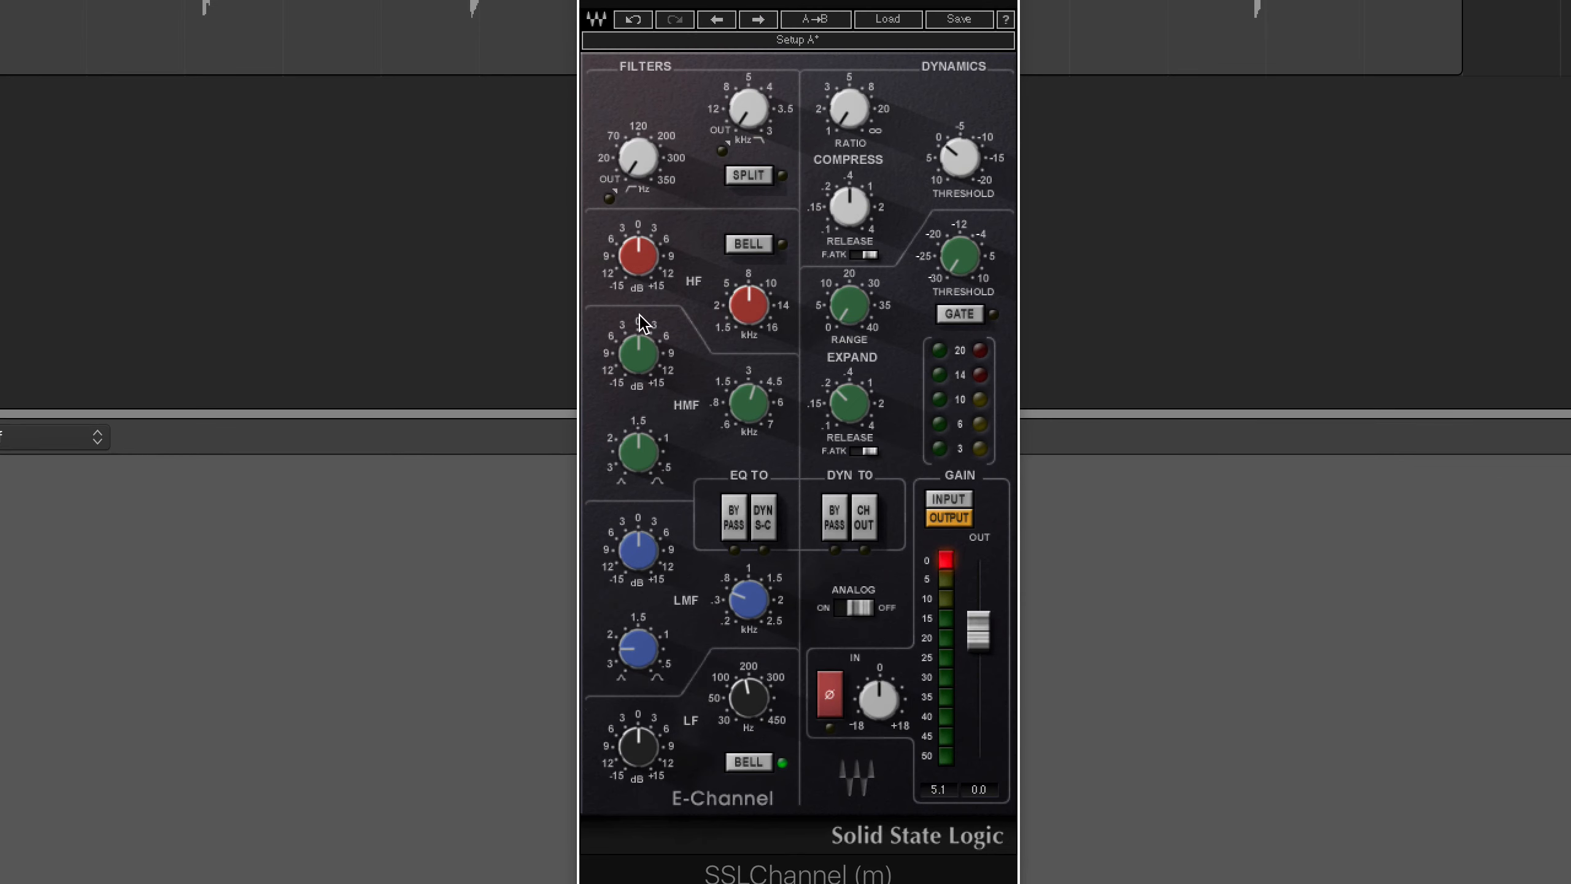
Step: Cut Snare Top's SSLChannel LMF gain to about -12 dB
{"action": "left_click", "coordinate": [745, 603]}
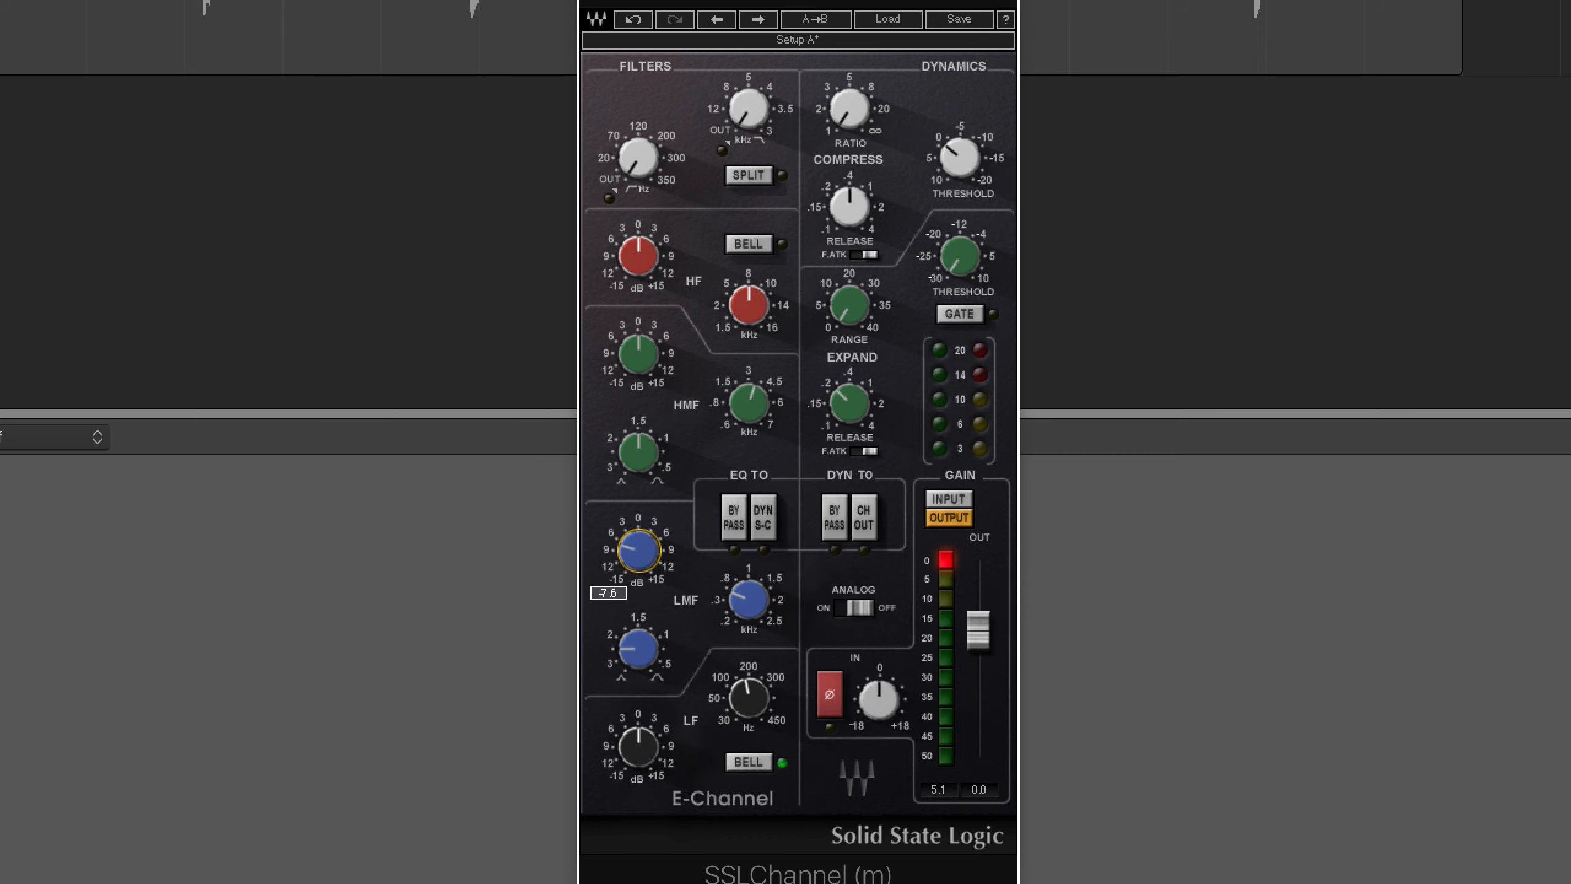
{"action": "left_click_drag", "start_coordinate": [635, 550], "coordinate": [635, 591]}
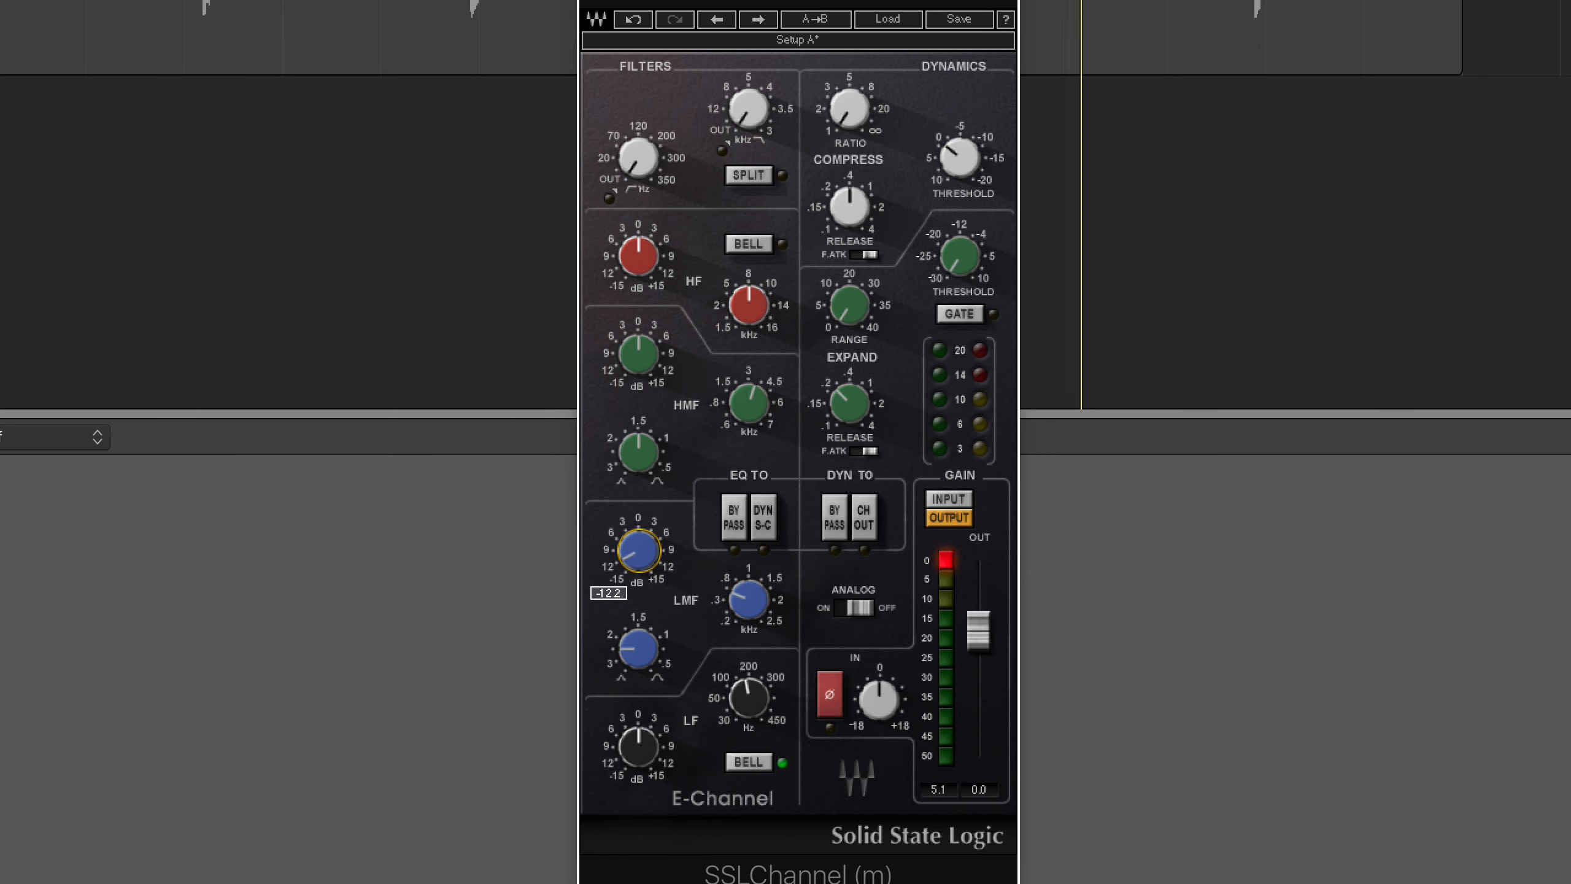
{"action": "mouse_move", "coordinate": [646, 396]}
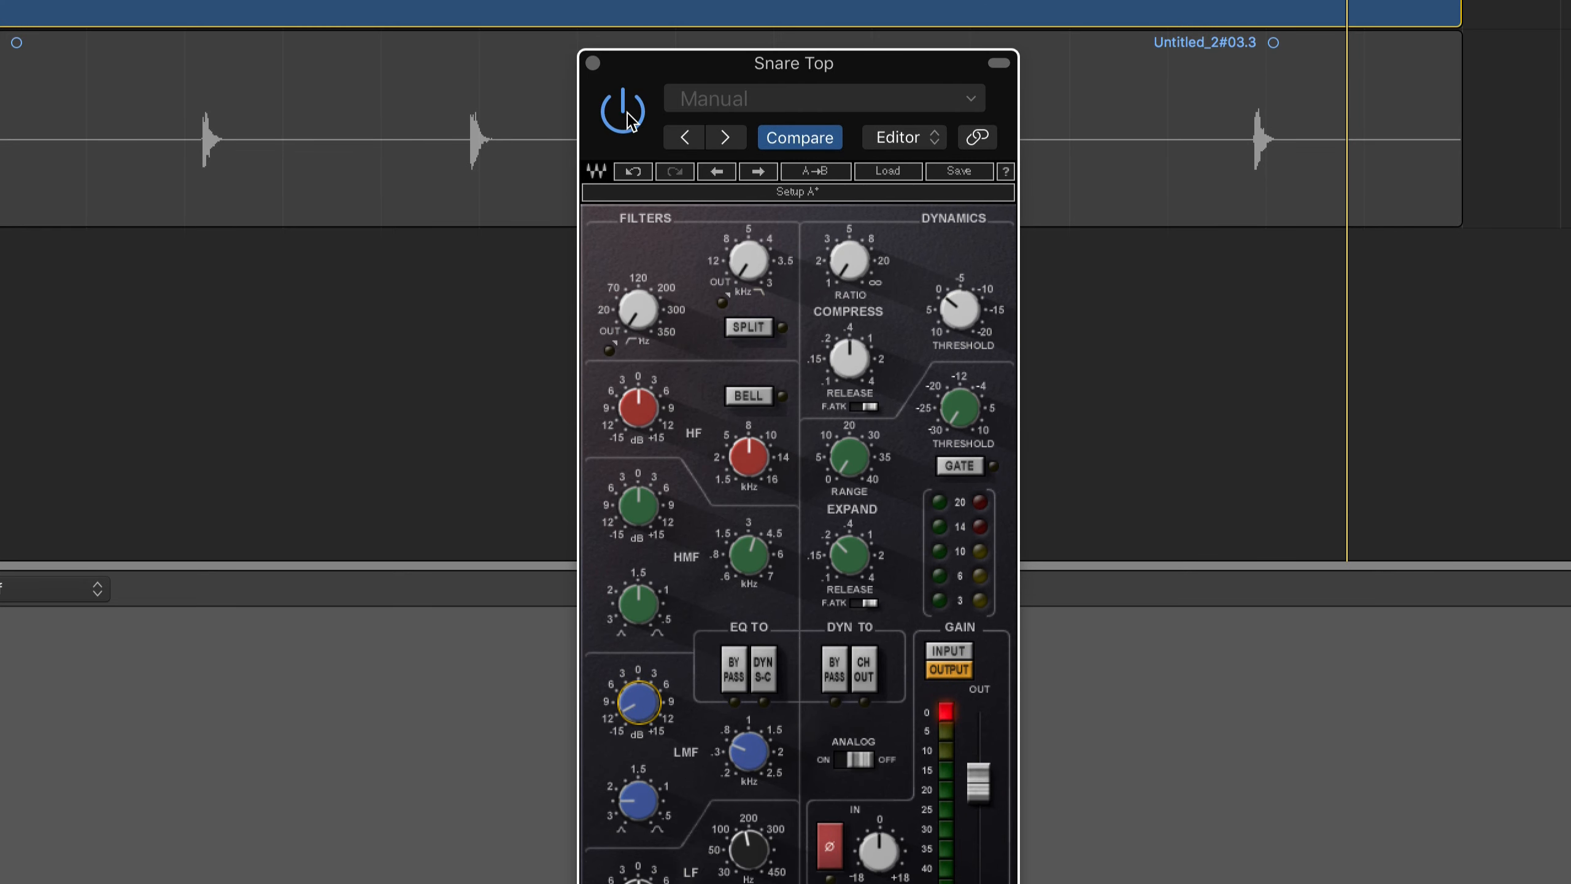
Step: Boost Snare Top's SSLChannel HF gain, A/B-comparing with the plugin bypassed before and after
{"action": "left_click", "coordinate": [620, 110]}
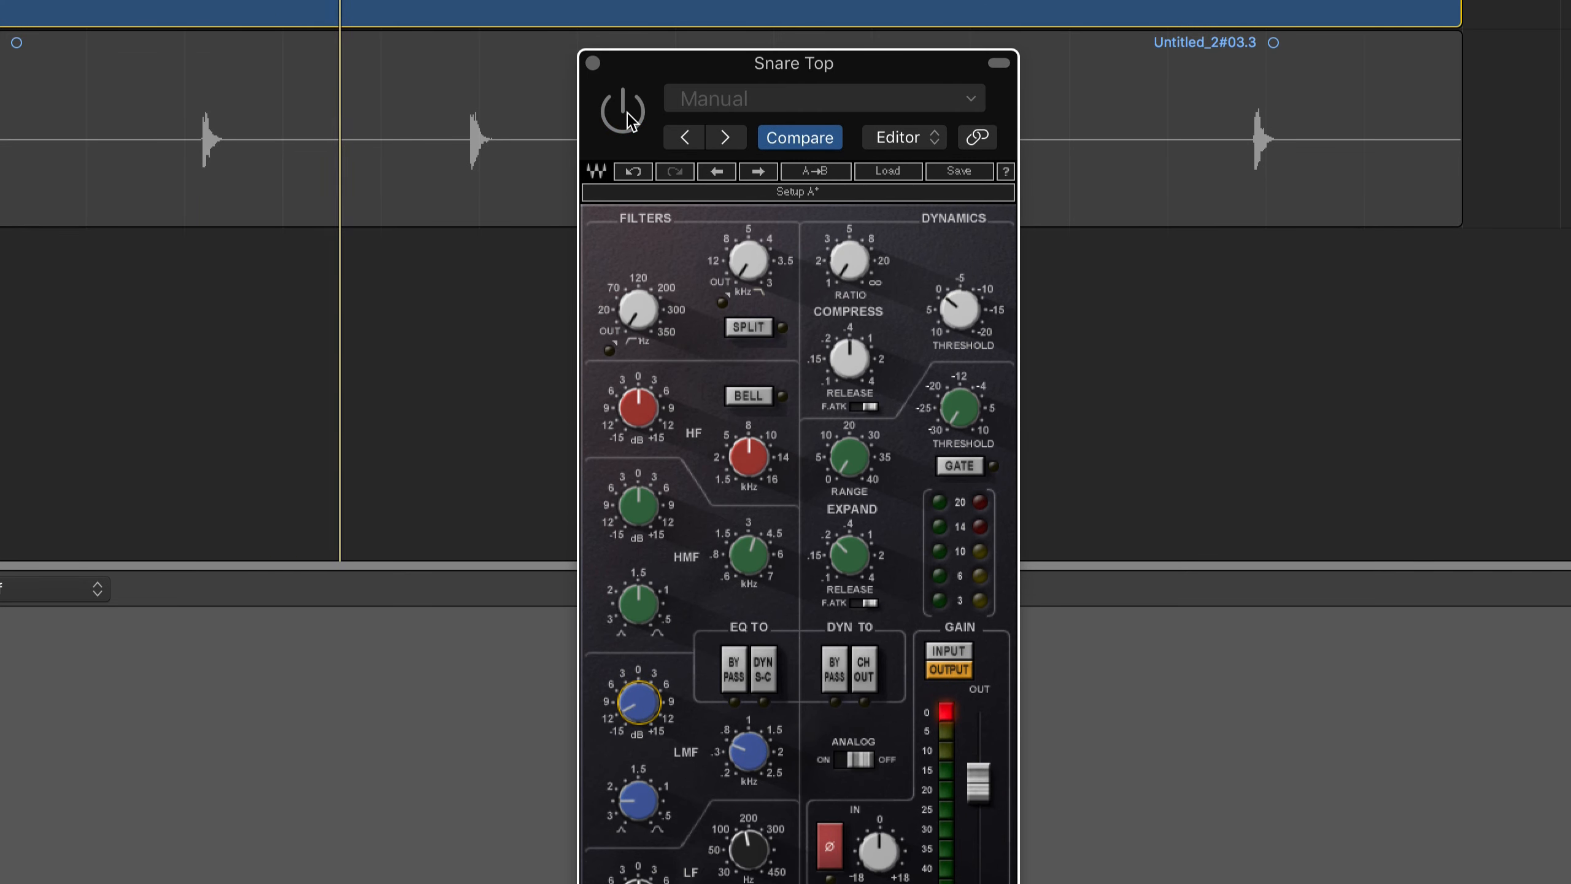
{"action": "left_click", "coordinate": [620, 112]}
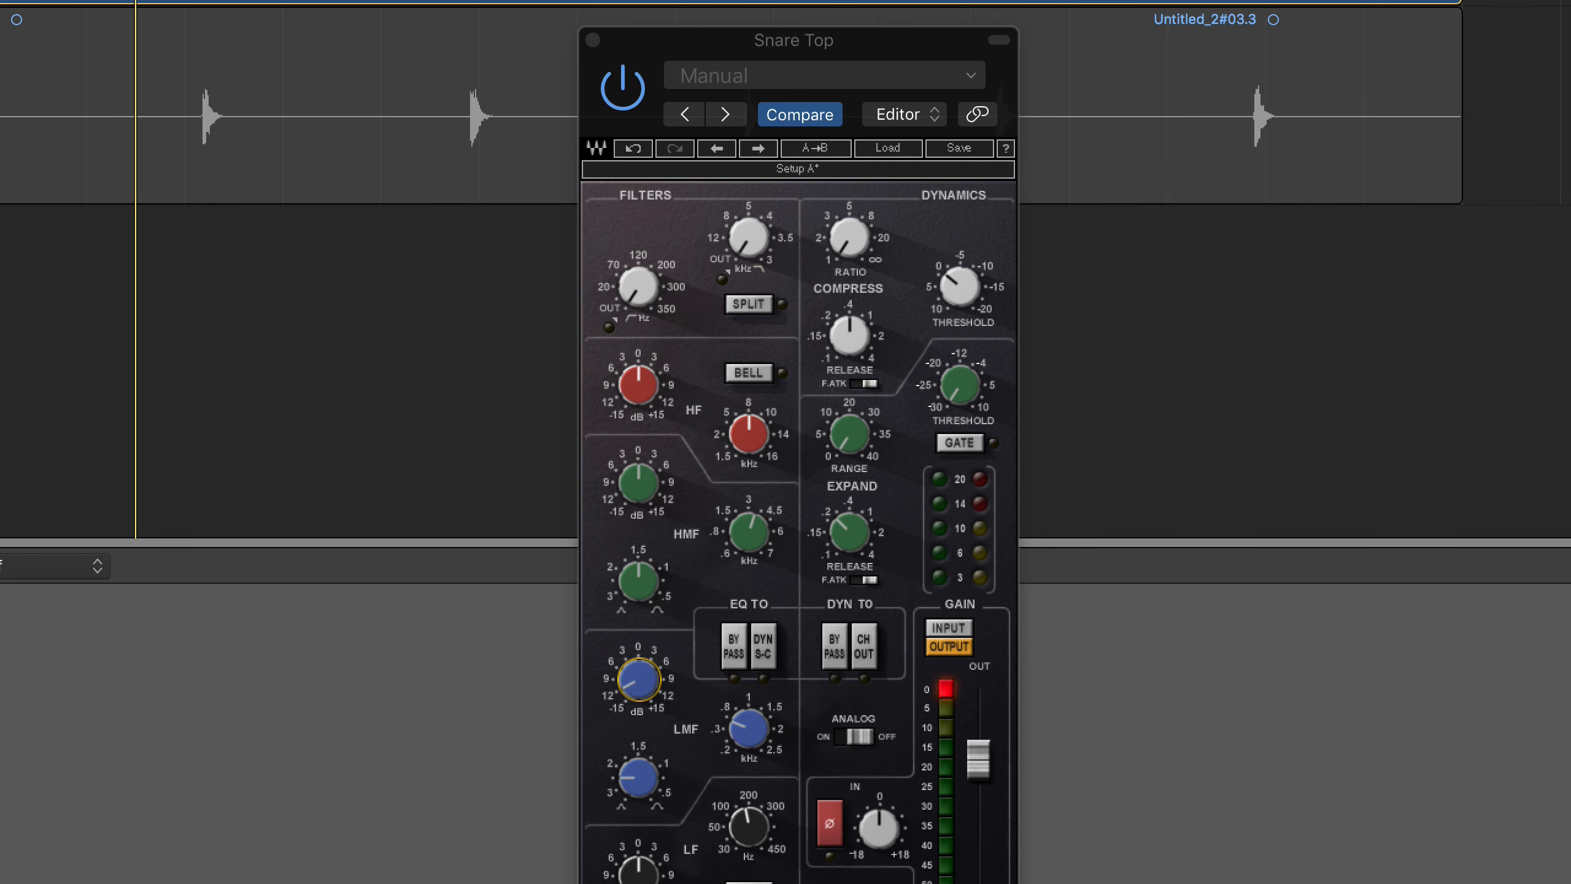
{"action": "left_click", "coordinate": [639, 384]}
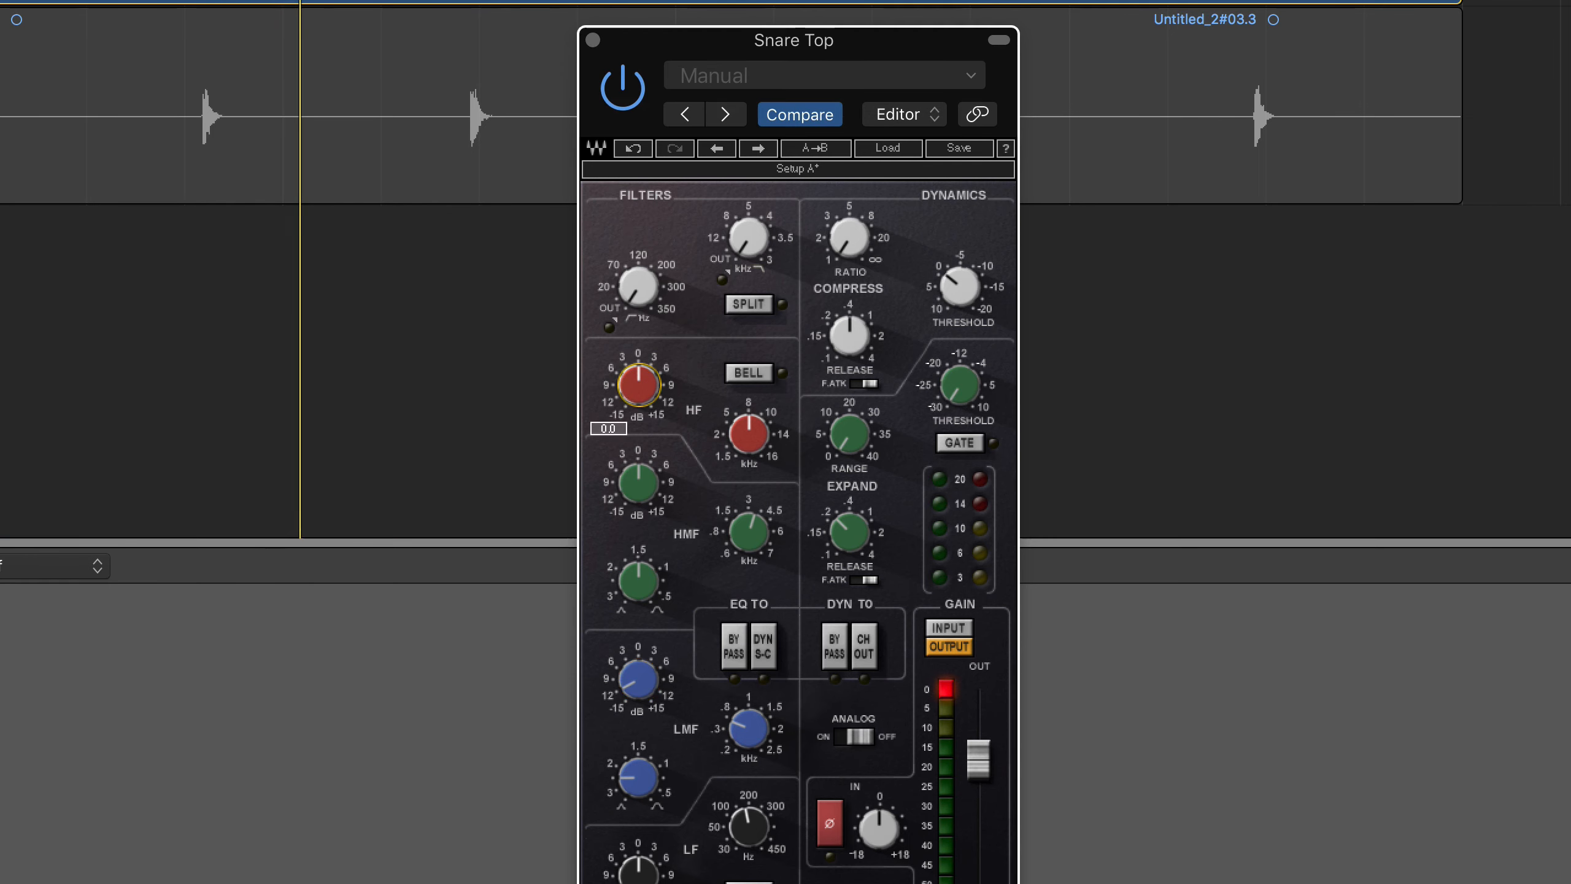
{"action": "left_click_drag", "start_coordinate": [634, 383], "coordinate": [634, 350]}
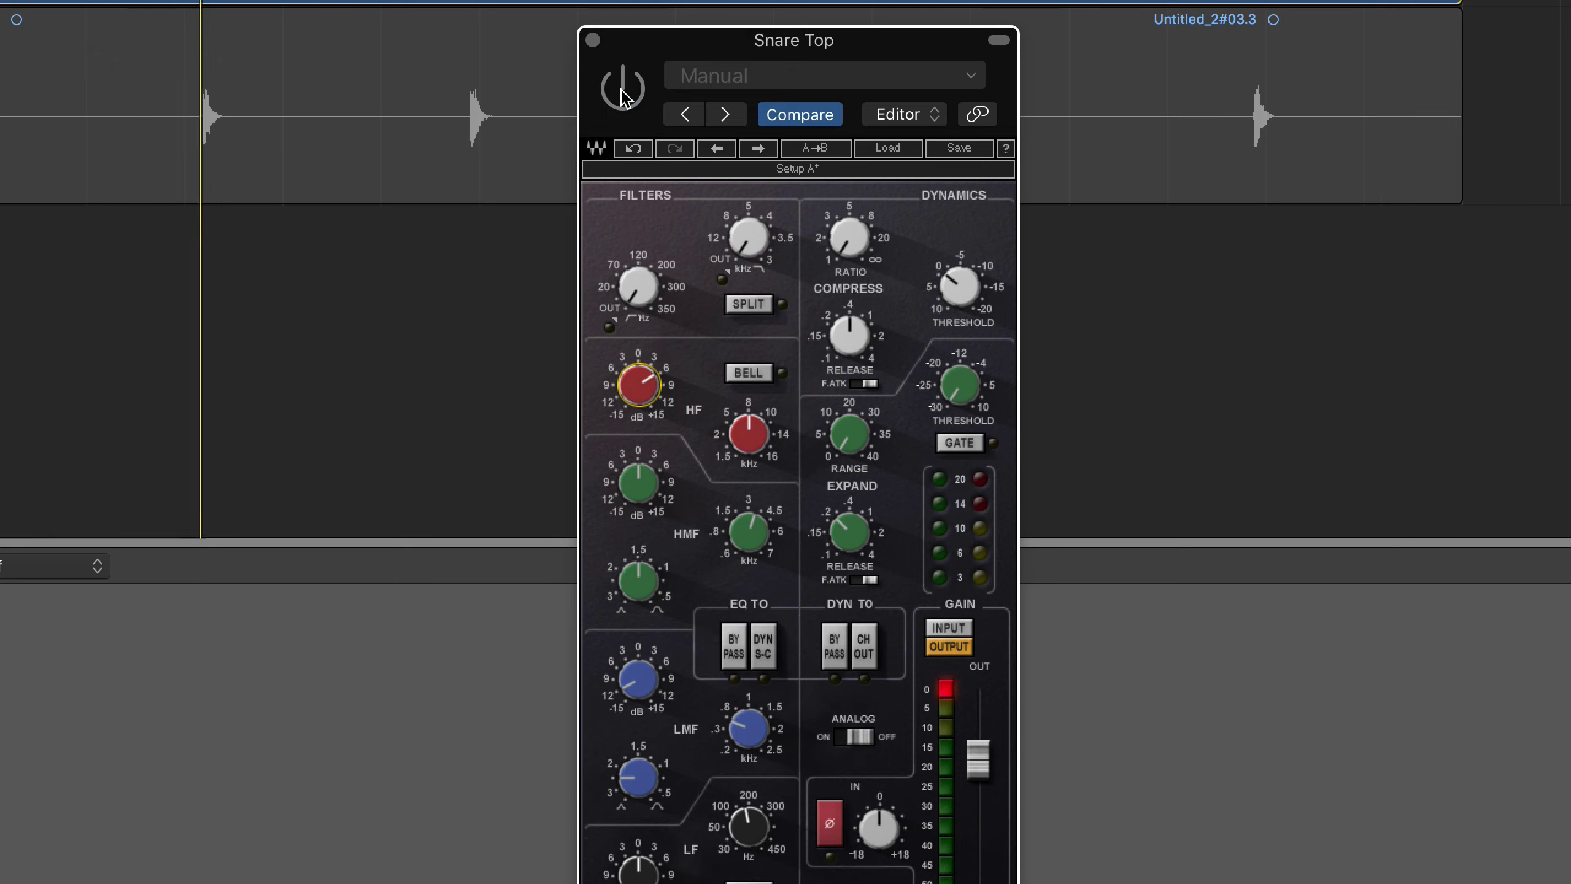
{"action": "left_click", "coordinate": [625, 86]}
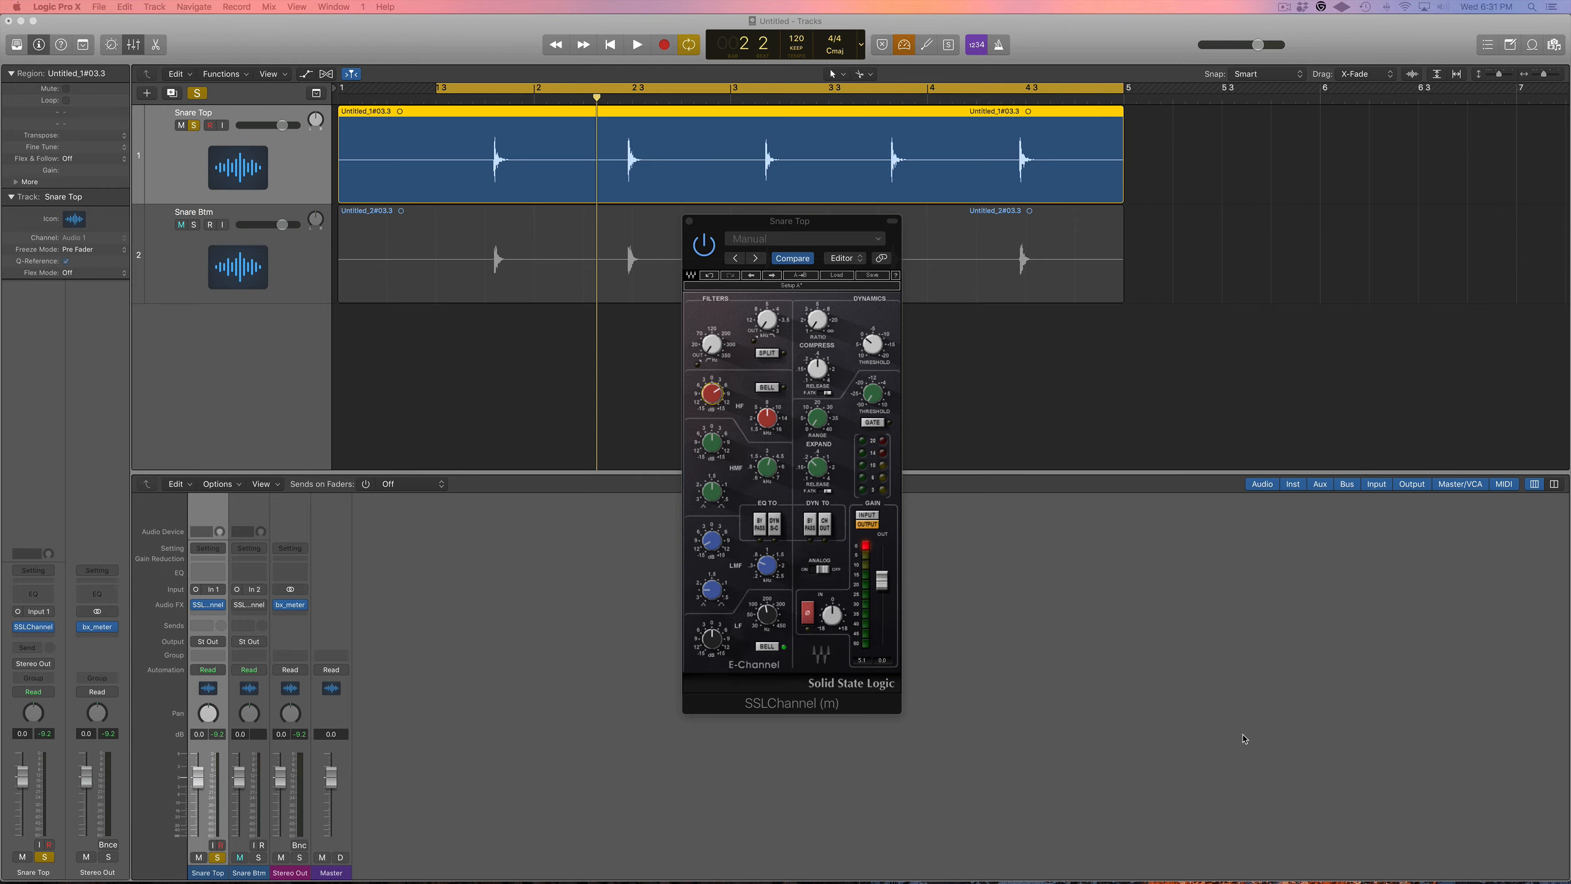
{"action": "mouse_move", "coordinate": [1098, 737]}
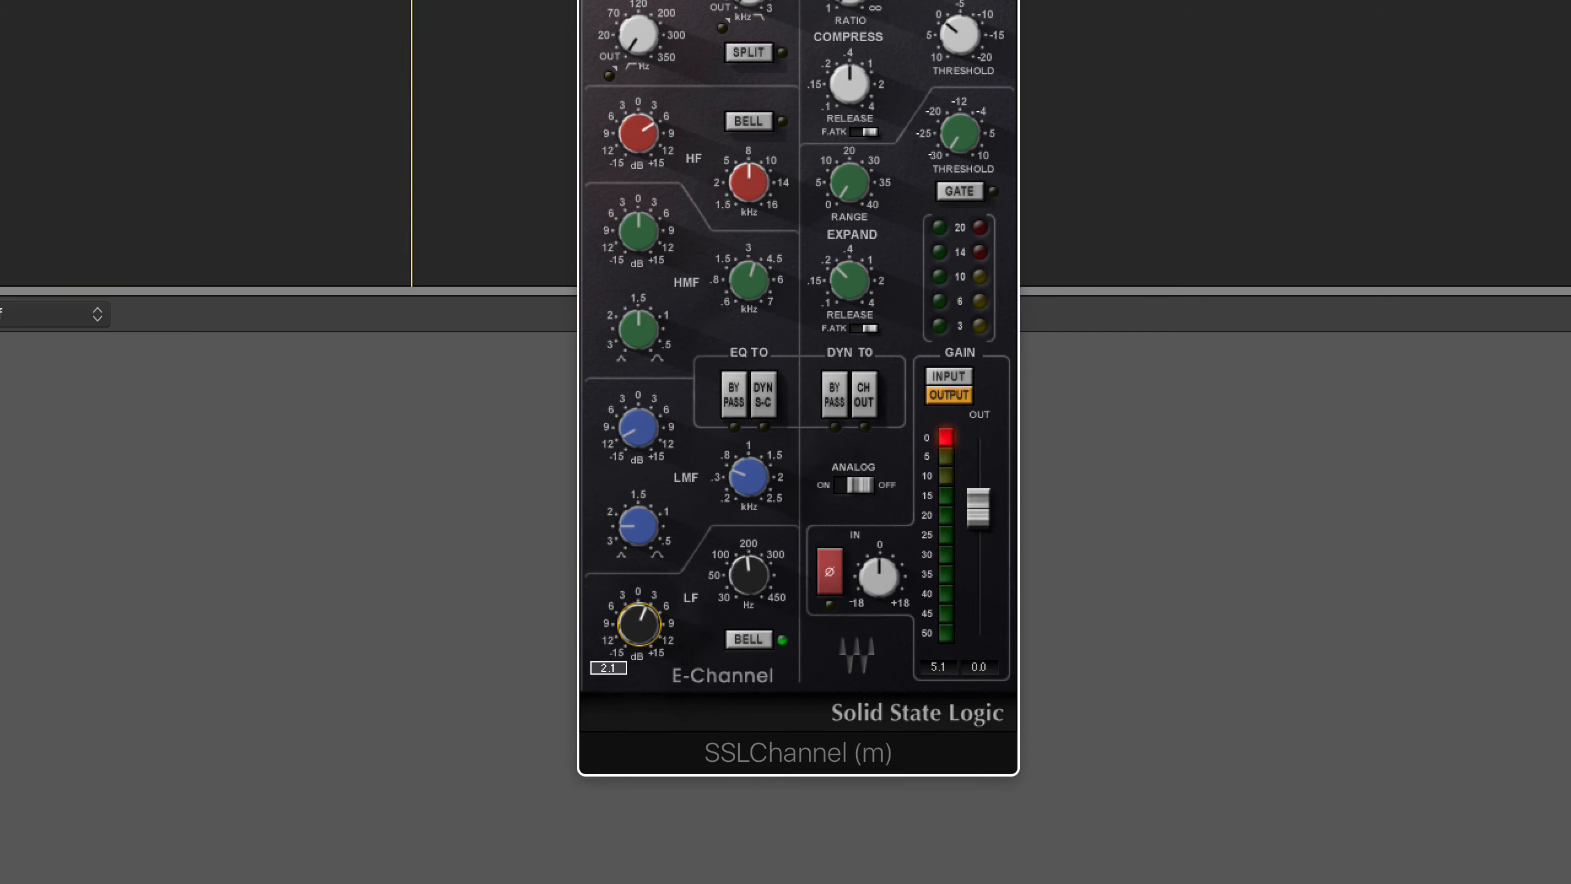
Step: Raise Snare Top's SSLChannel LF gain to about +2.1 dB
{"action": "left_click_drag", "start_coordinate": [636, 623], "coordinate": [661, 602]}
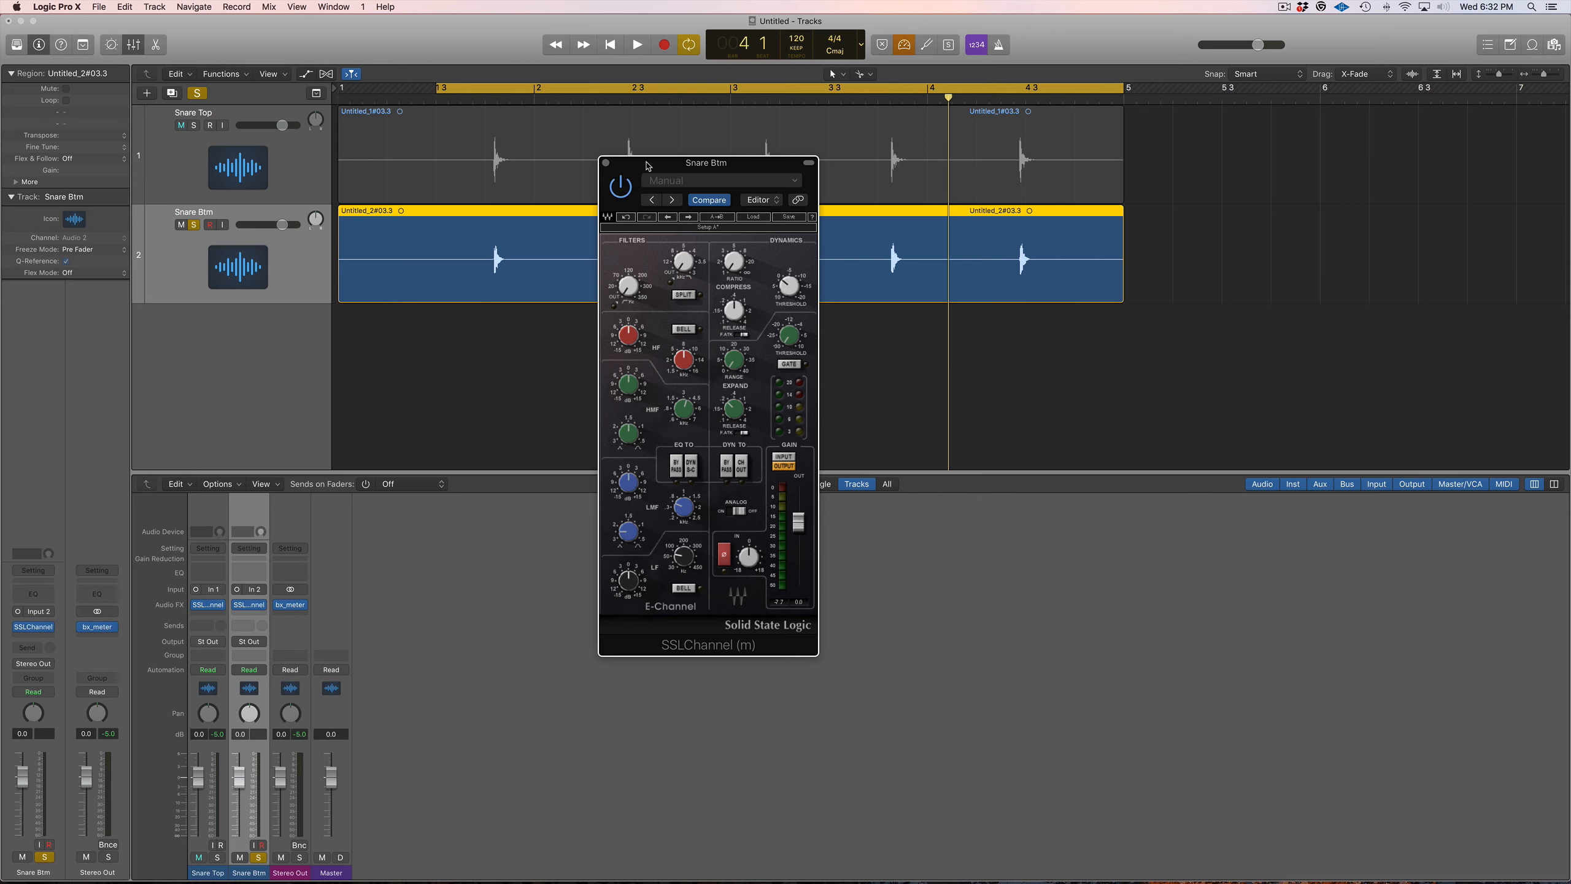
Step: Move Snare Btm's SSLChannel plugin window aside while reviewing its settings
{"action": "left_click_drag", "start_coordinate": [706, 163], "coordinate": [837, 222]}
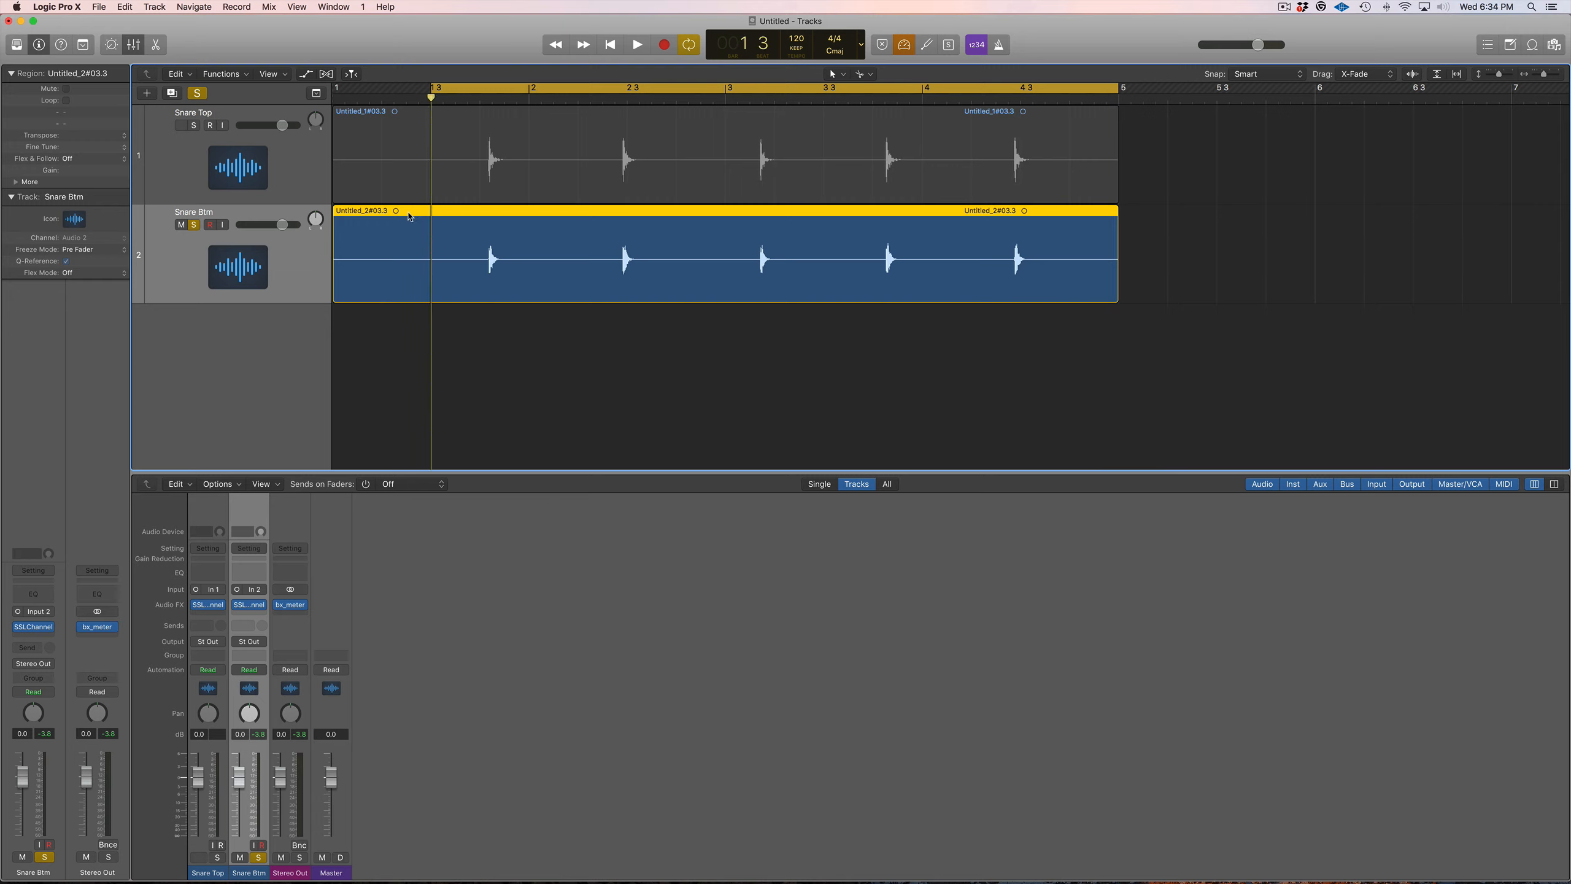
Step: Play both snares soloed and set the Snare Btm fader to about -8.4 dB
{"action": "left_click", "coordinate": [635, 44]}
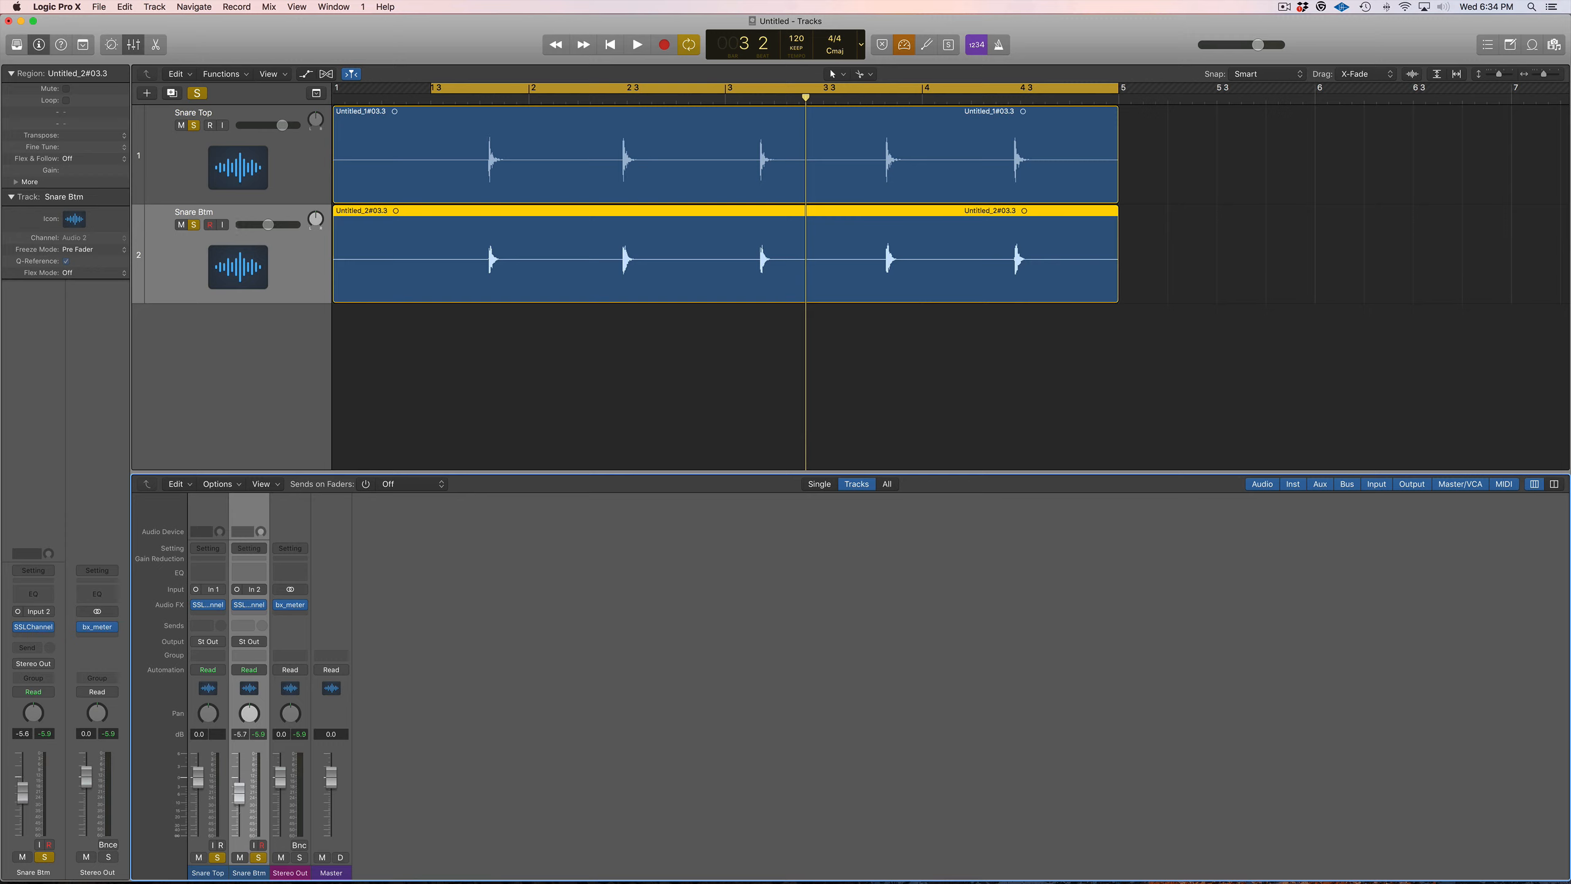
{"action": "left_click", "coordinate": [635, 45]}
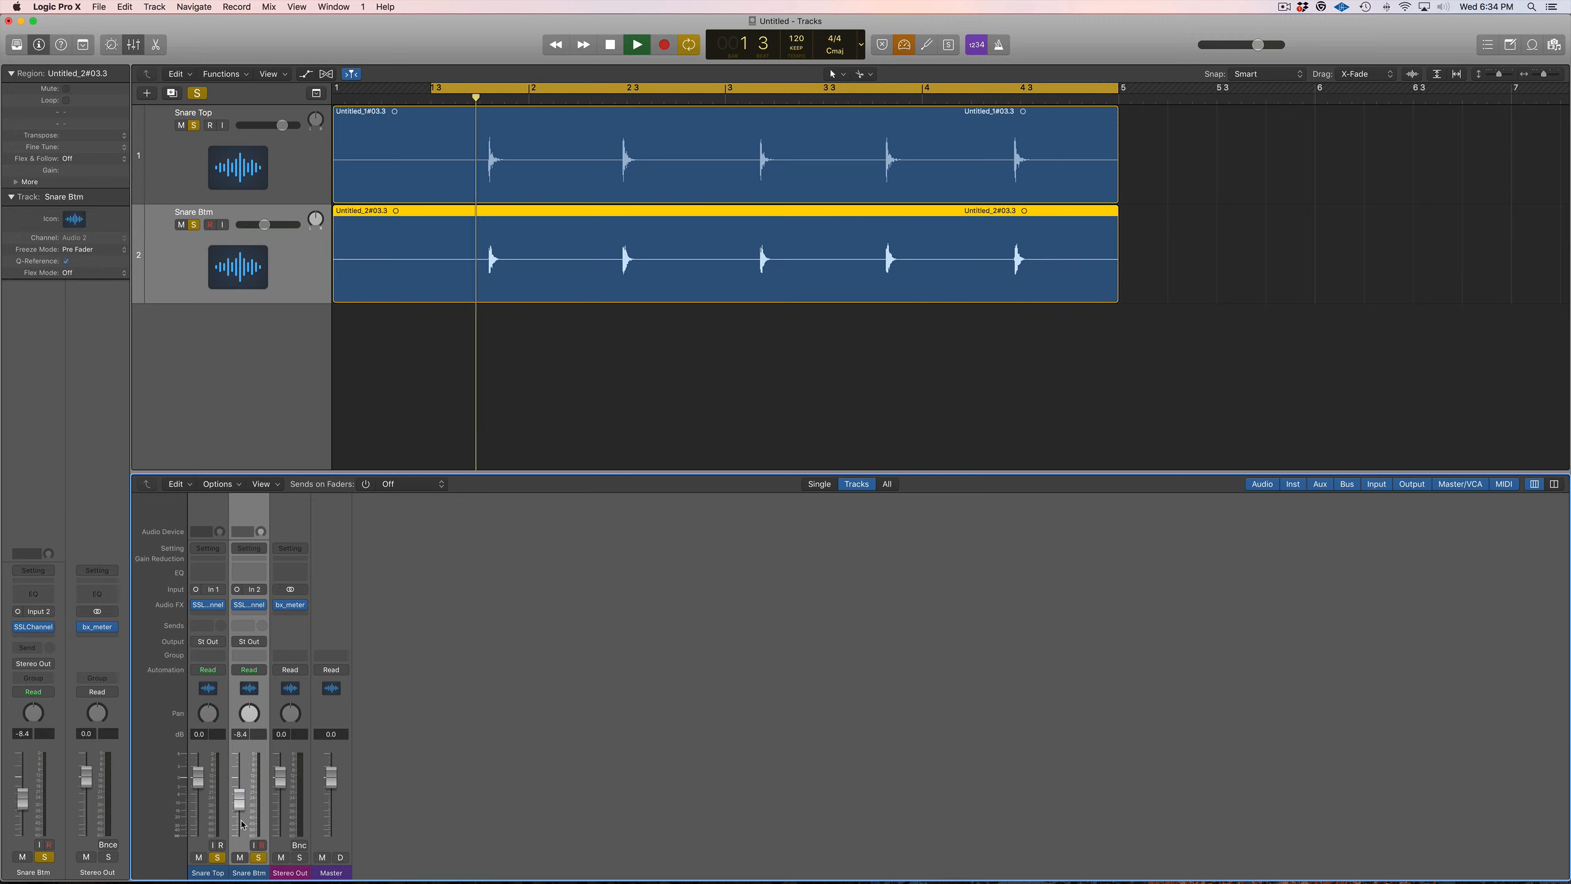
{"action": "left_click", "coordinate": [635, 43]}
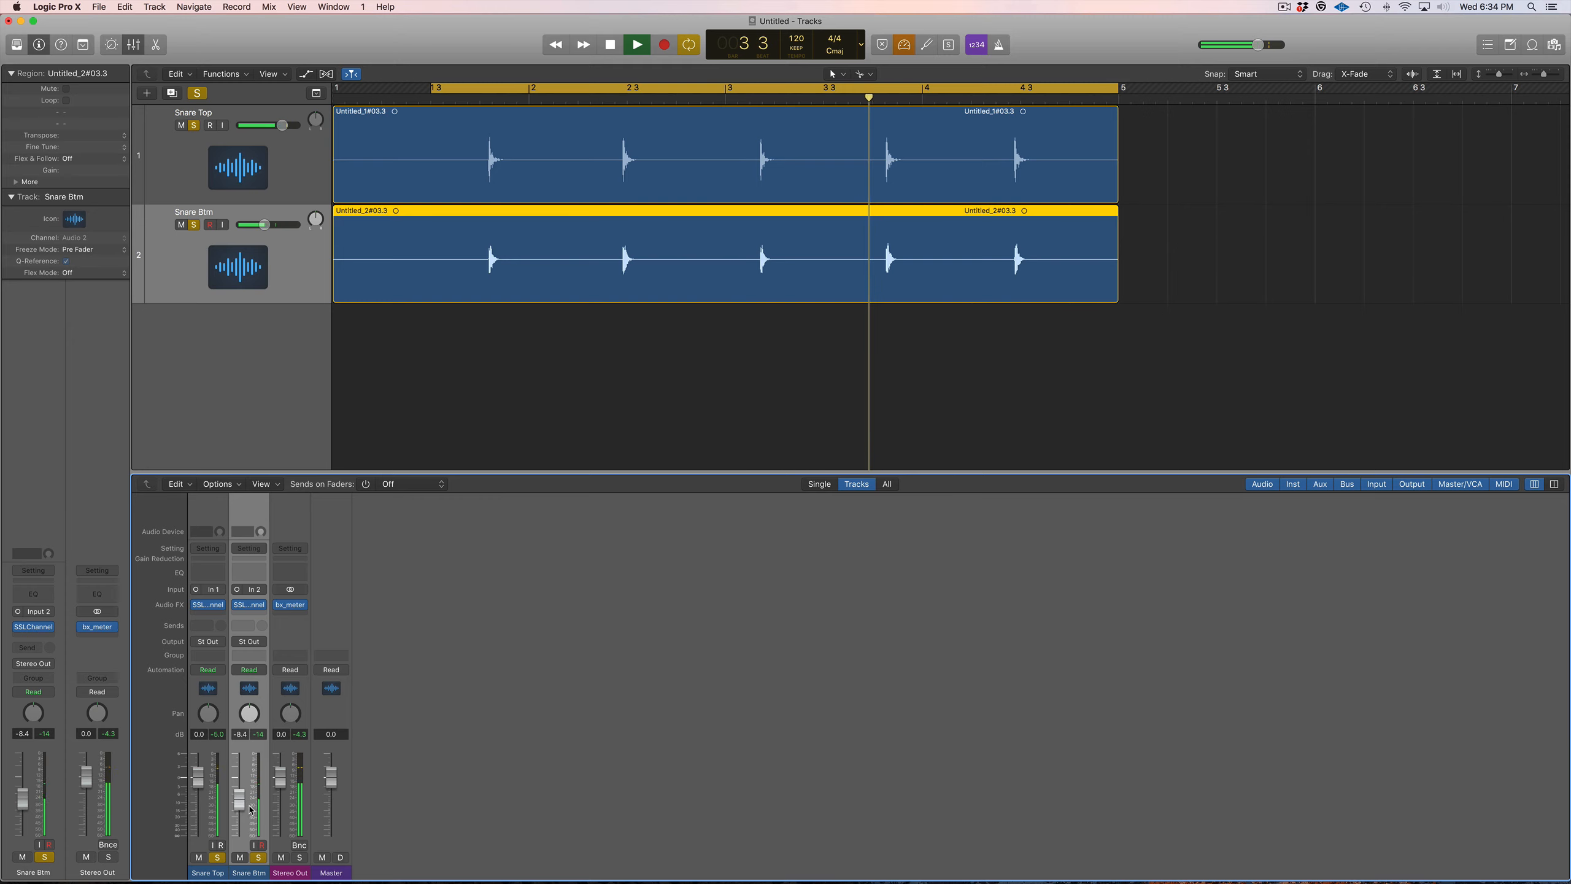
{"action": "left_click", "coordinate": [637, 45]}
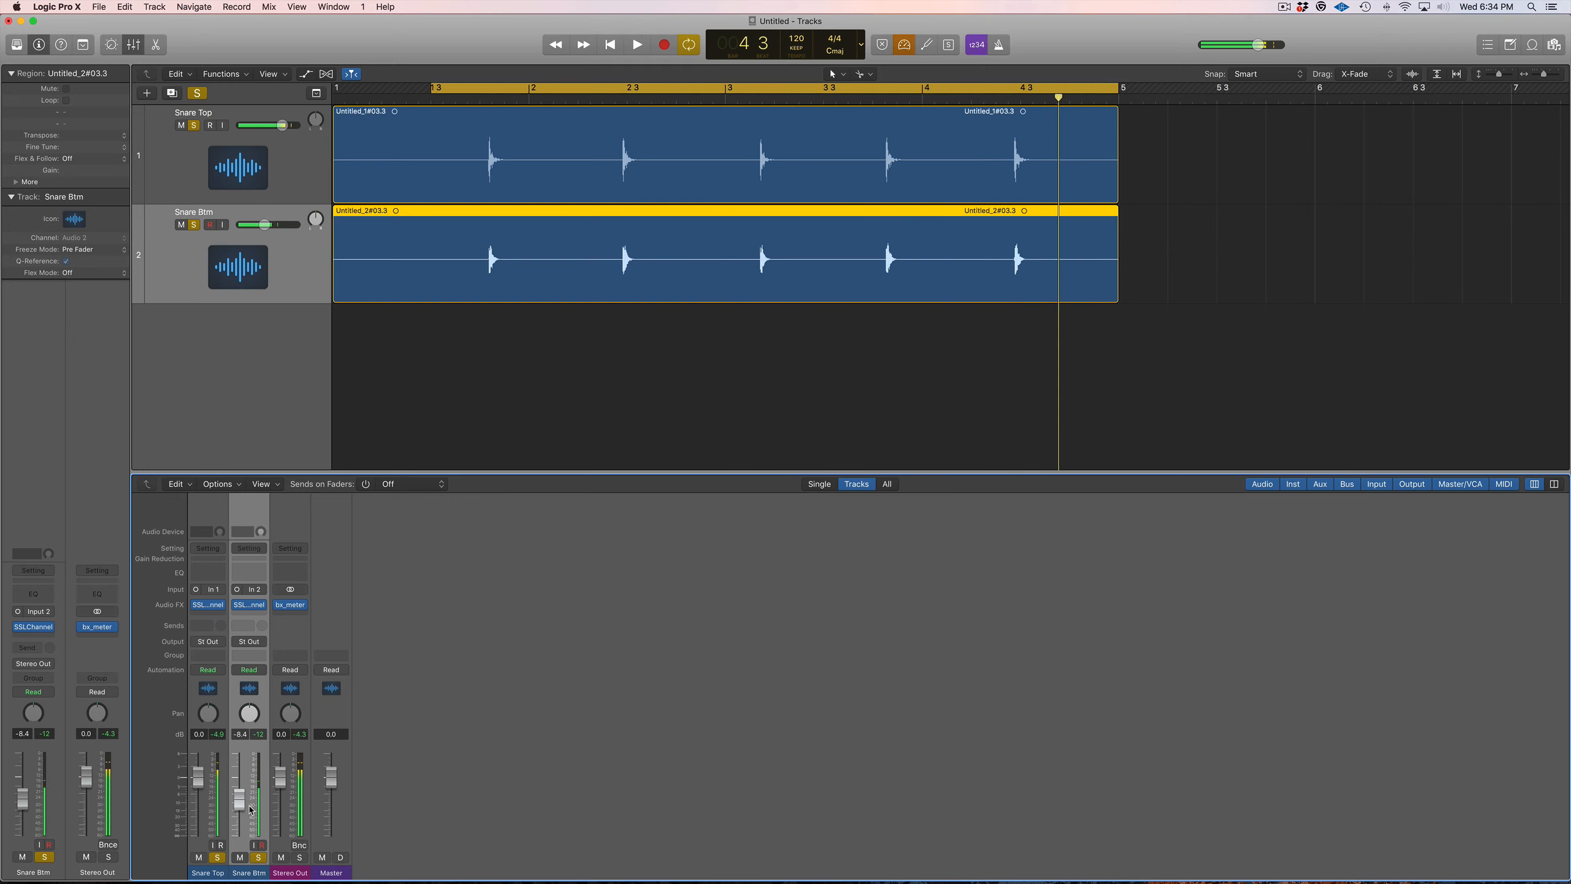